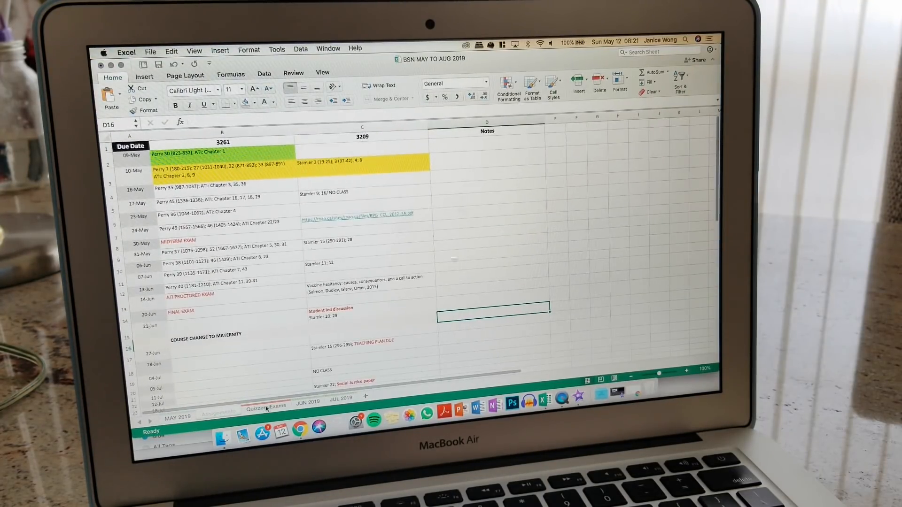
Switch from the assignments list to the JUN 2019 calendar sheet.
left_click(307, 401)
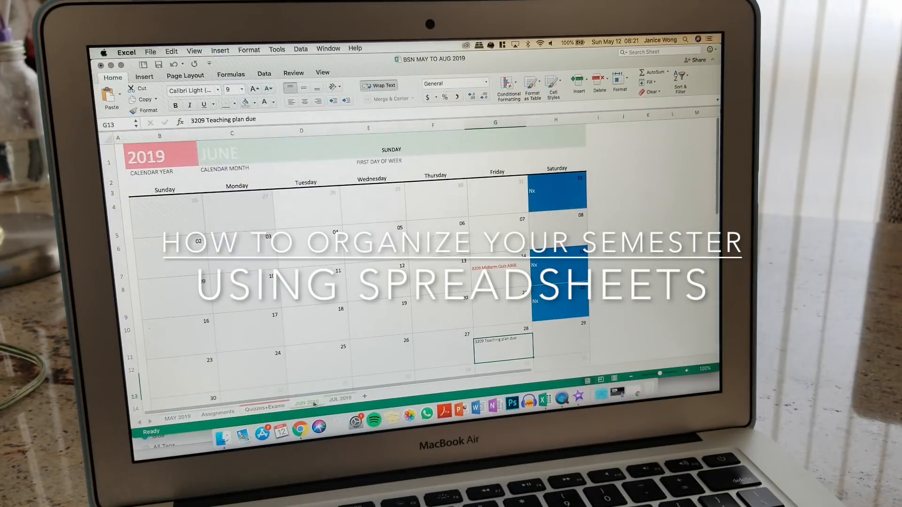
left_click(339, 399)
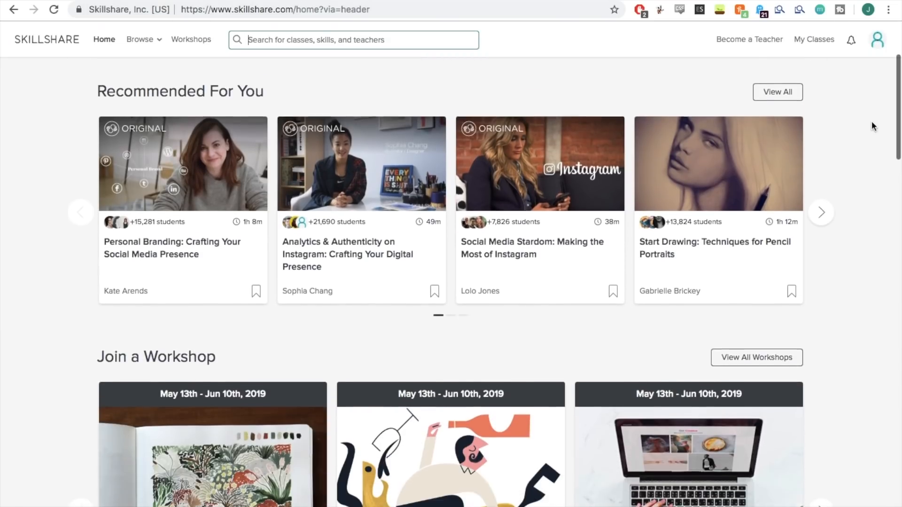
Search Skillshare for calligraphy and play Excel Essentials lessons, including Basic Formulas - Subtraction.
scroll("down", 3)
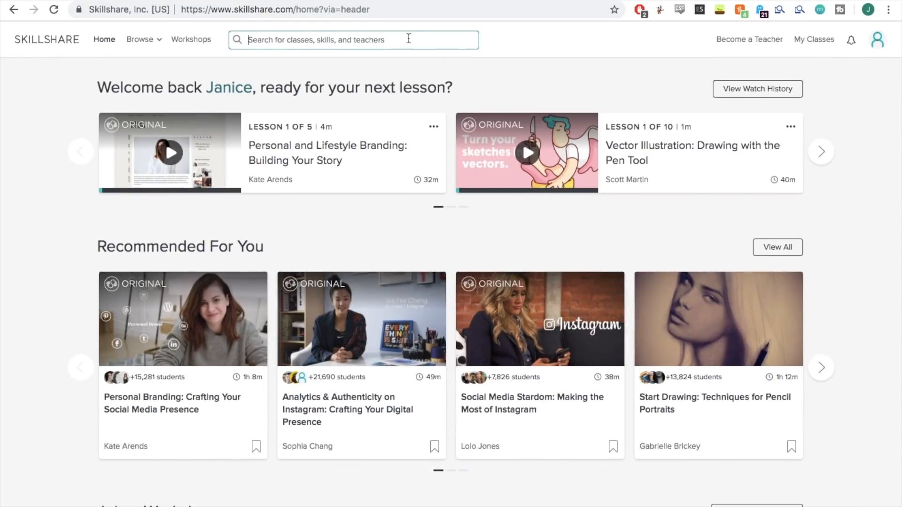
type("calligraphy")
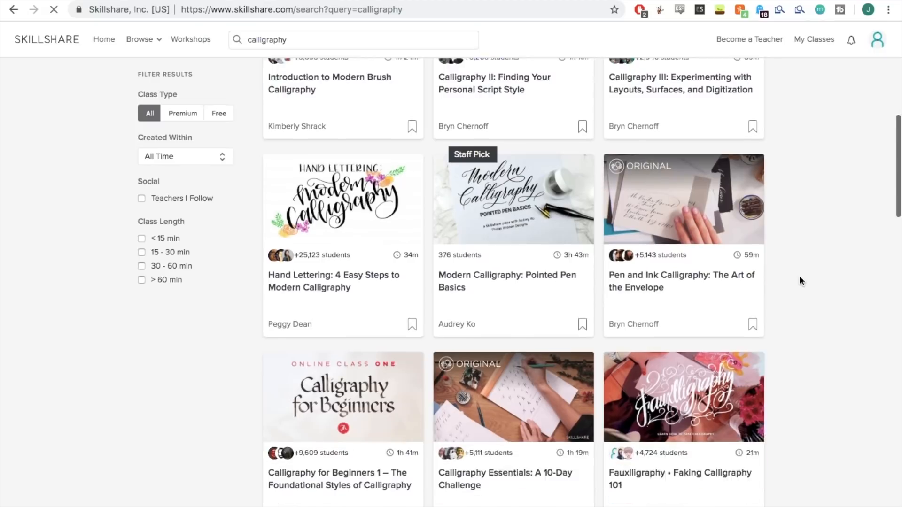
scroll("down", 3)
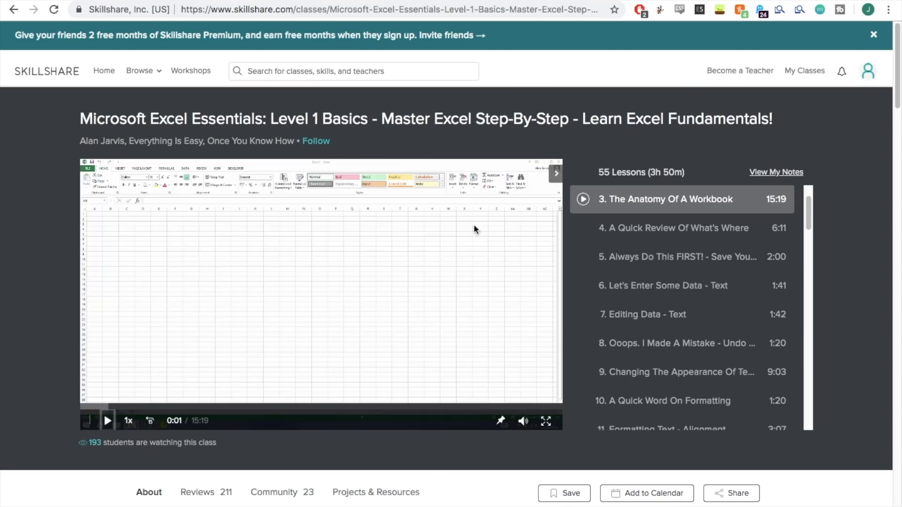
left_click(107, 420)
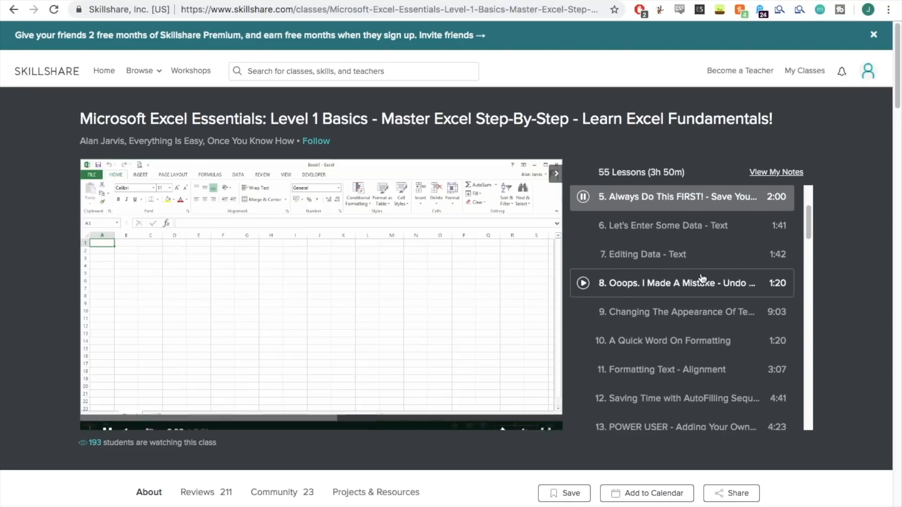
scroll("down", 3)
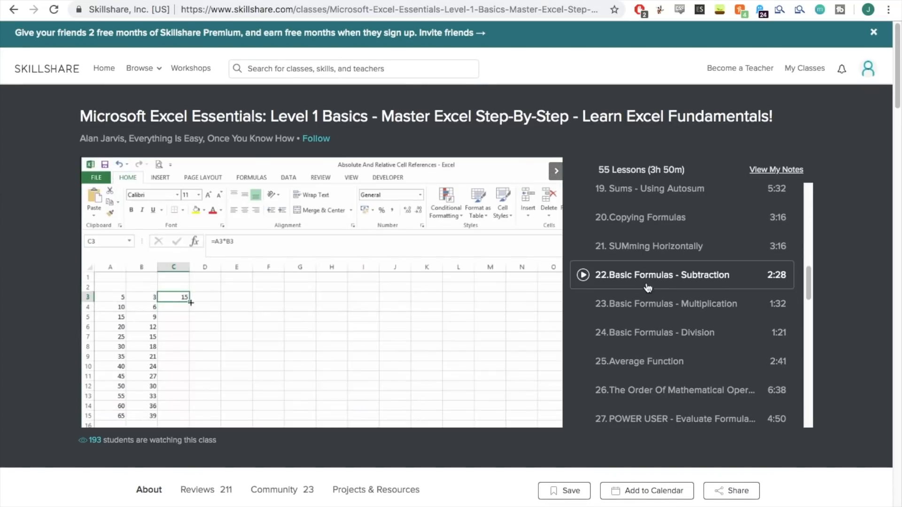
left_click(582, 275)
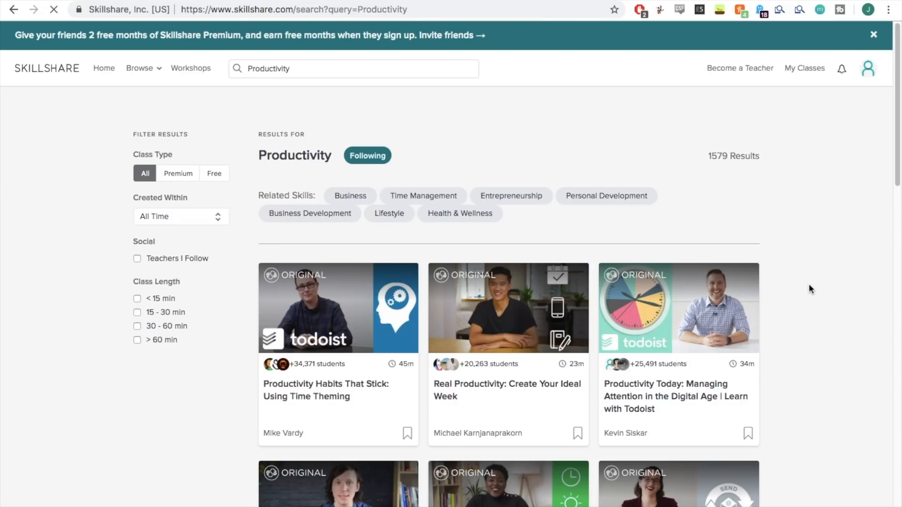
Scroll through the Productivity class search results.
scroll("down", 3)
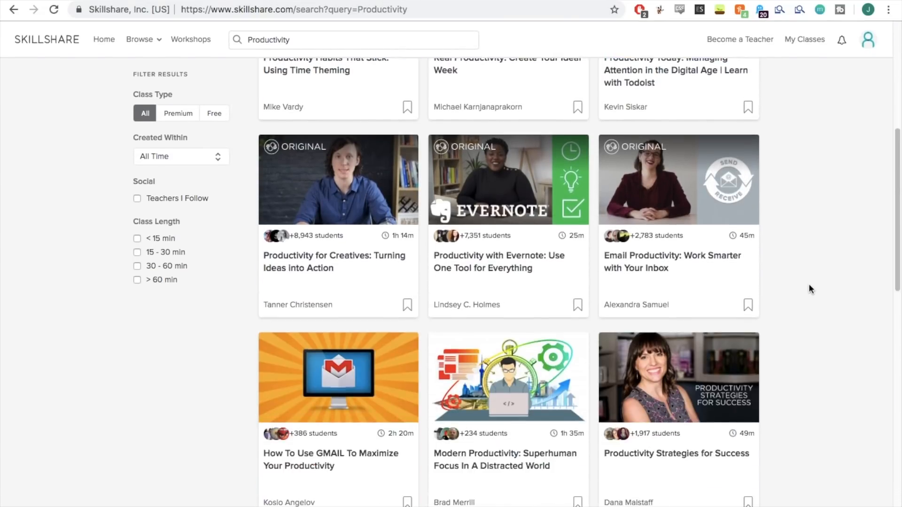
scroll("down", 3)
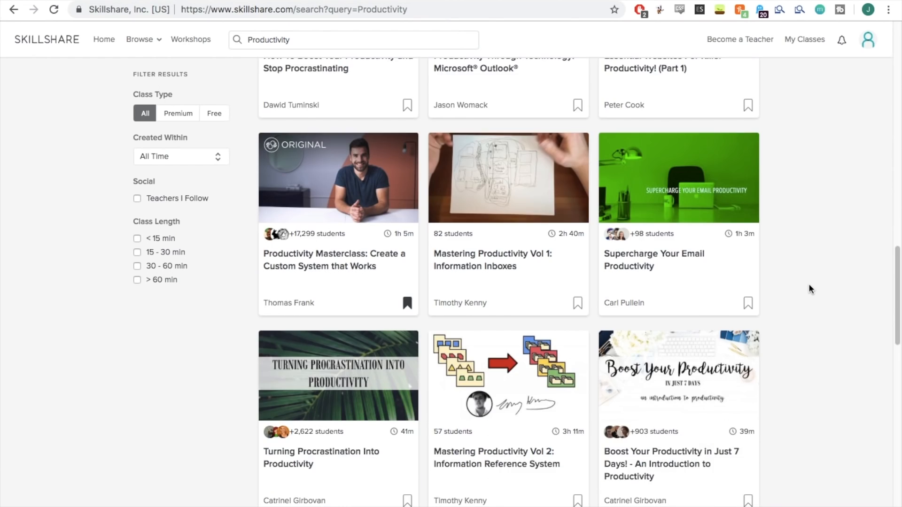
scroll("up", 3)
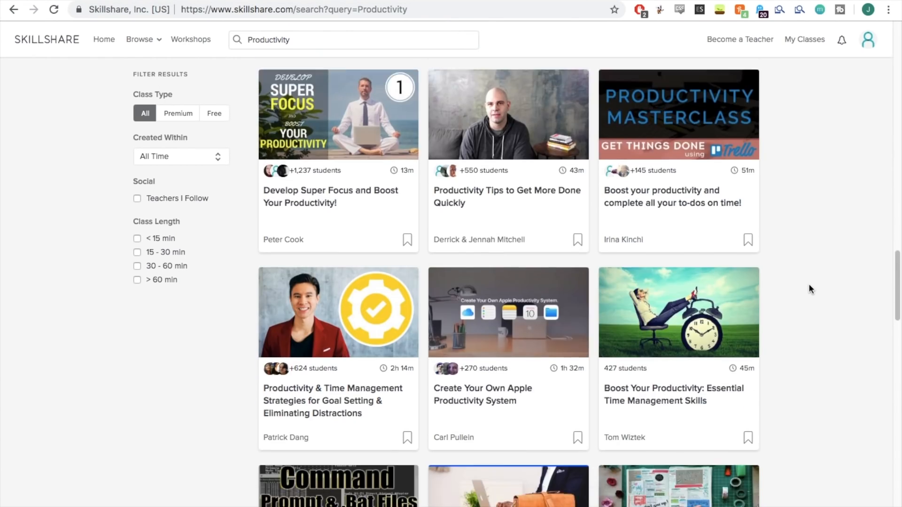
scroll("down", 3)
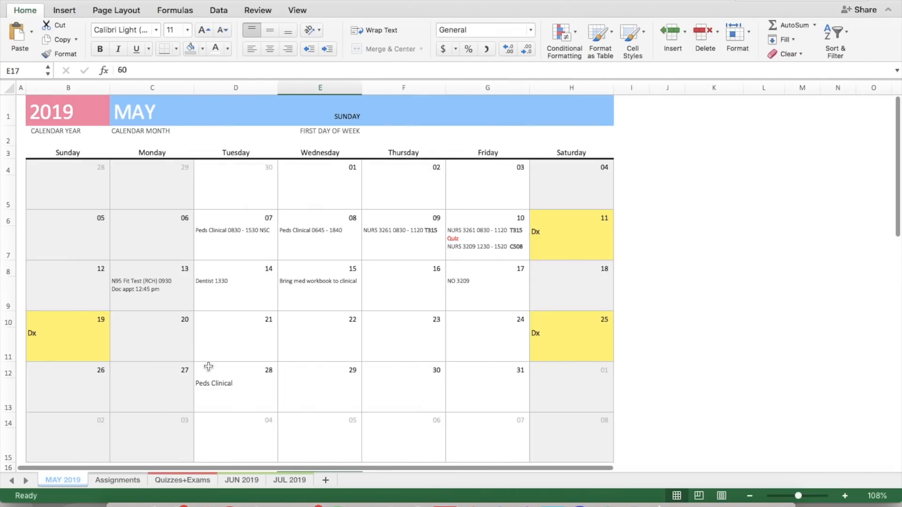
Scroll May's expense table, then view the MAY, JUN and JUL 2019 calendars.
scroll("down", 3)
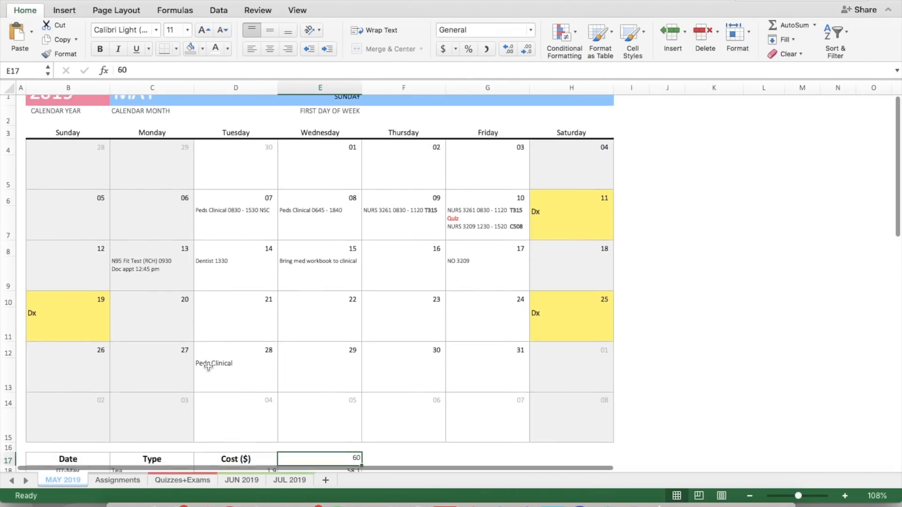
scroll("down", 3)
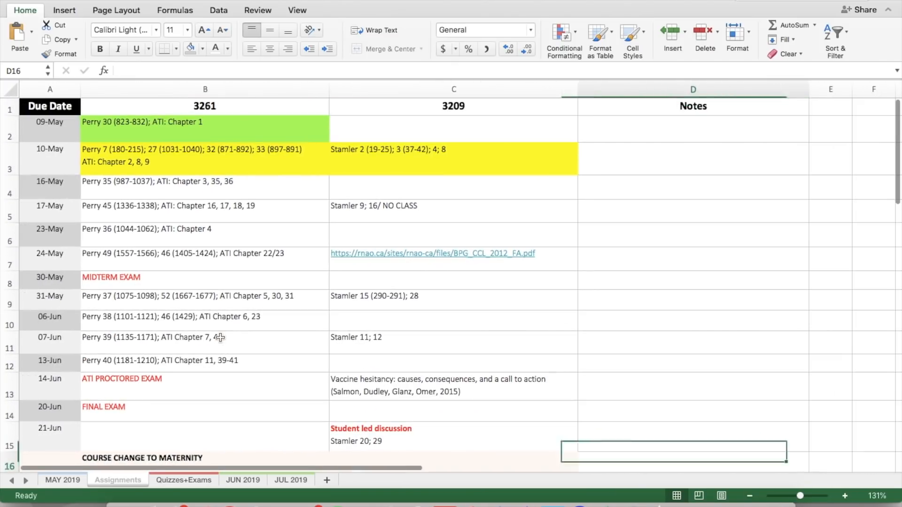
left_click(62, 480)
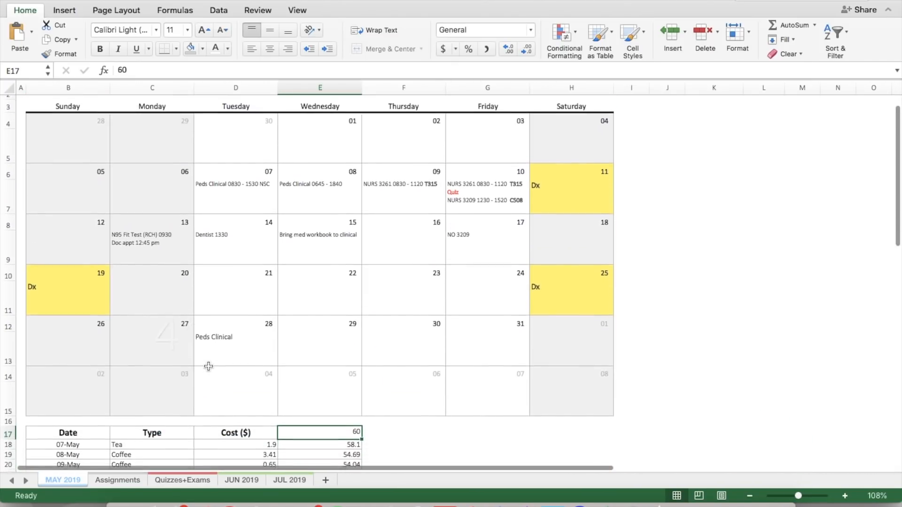
left_click(241, 480)
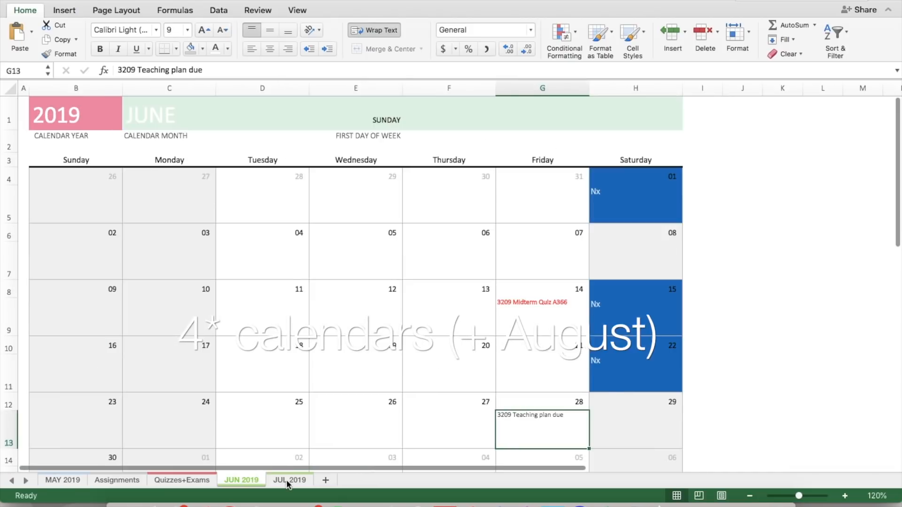
left_click(289, 480)
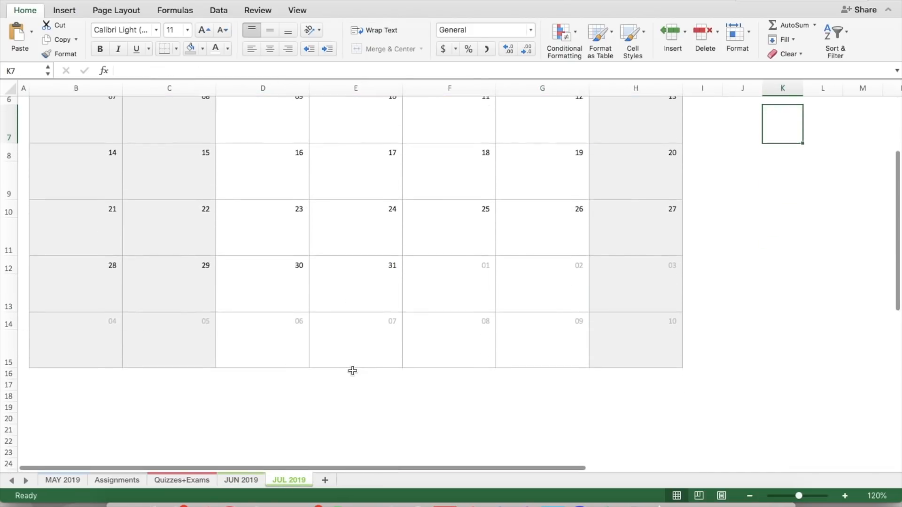
Review the Assignments sheet and Quiz #1 on Quizzes+Exams, ending on JUN 2019.
left_click(117, 480)
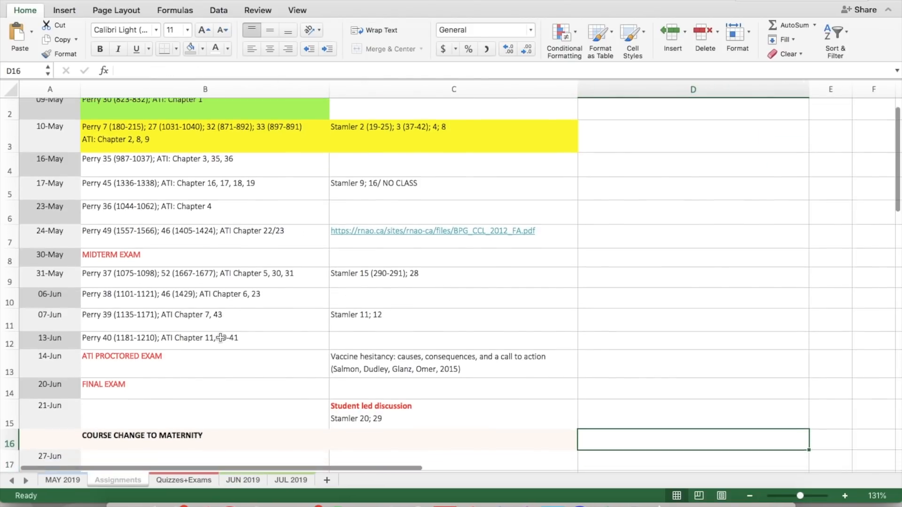
scroll("down", 3)
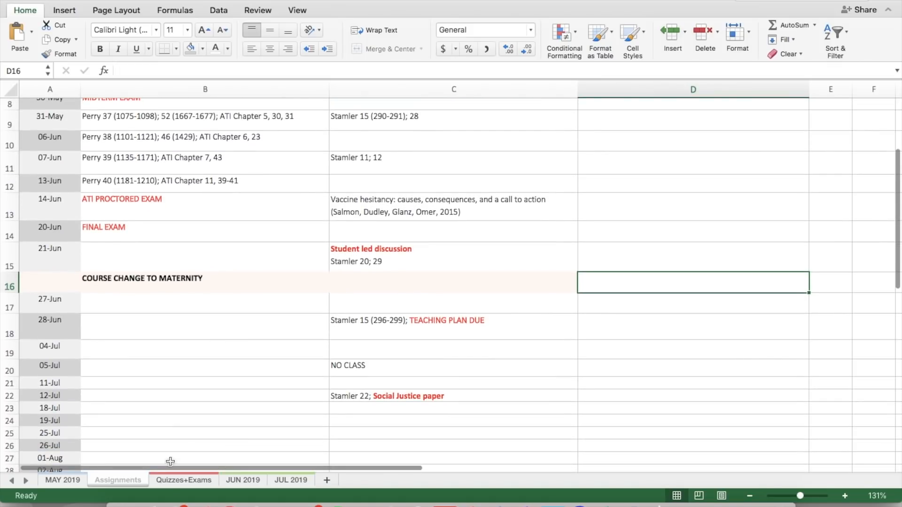
left_click(184, 480)
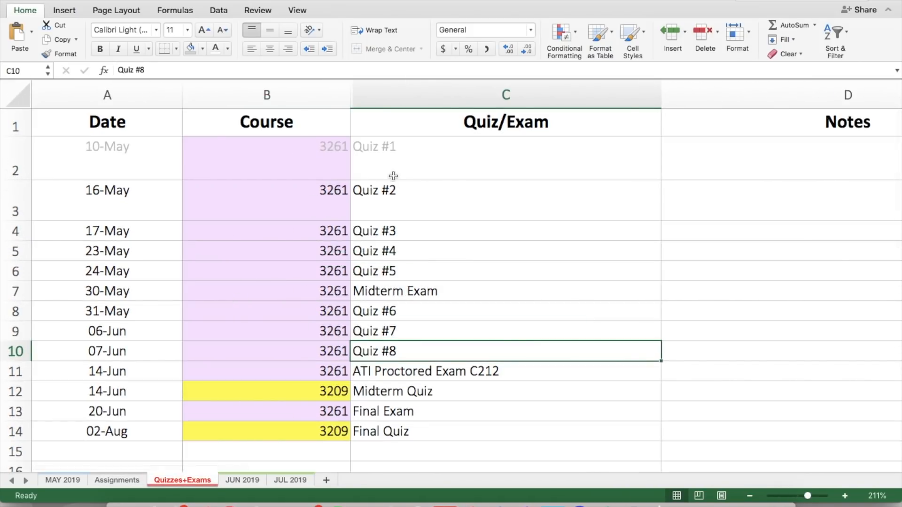
left_click(505, 146)
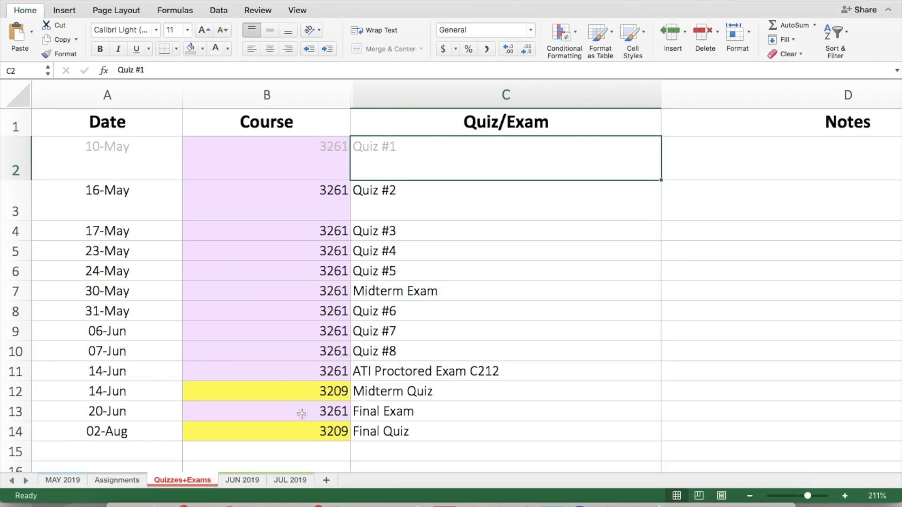
left_click(241, 480)
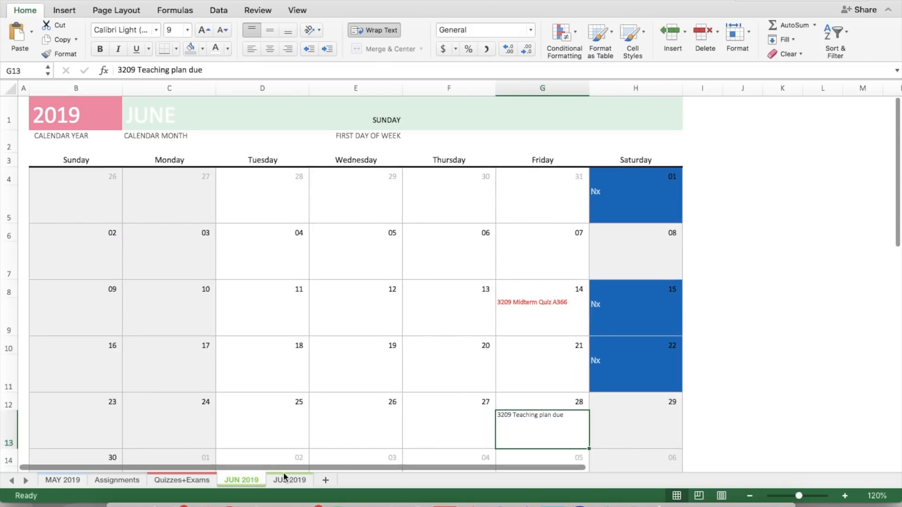
View the JUL 2019 calendar and scroll through it.
left_click(289, 480)
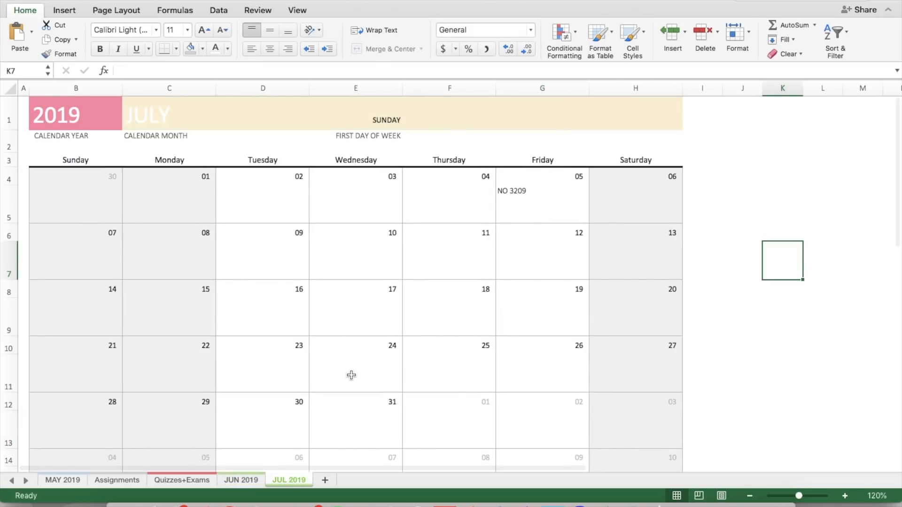
scroll("down", 3)
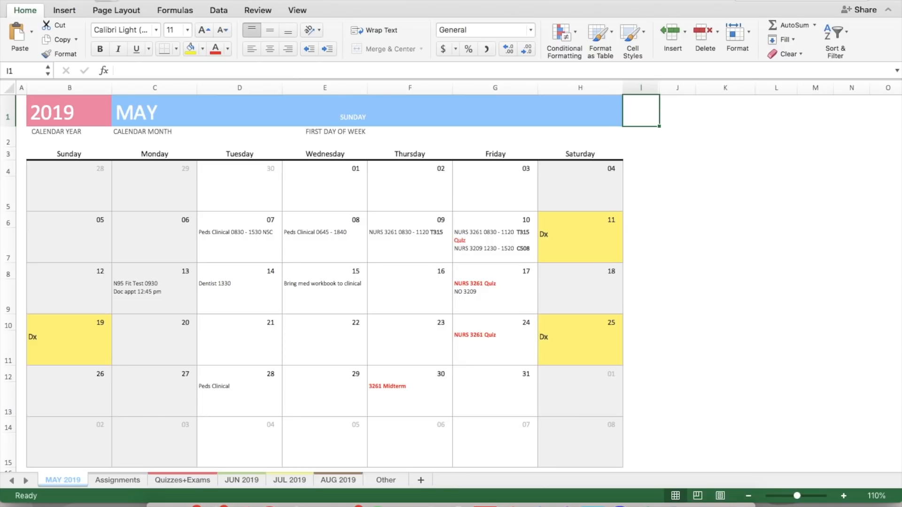
mouse_move(218, 105)
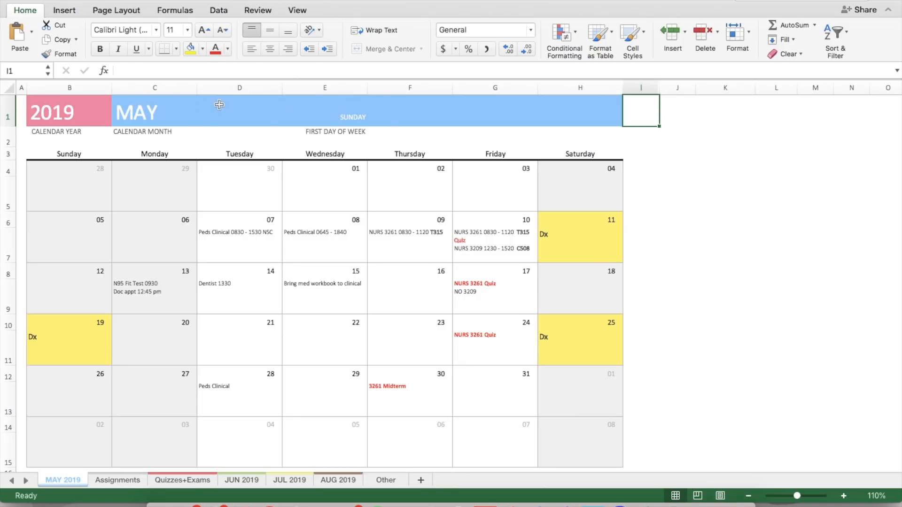
mouse_move(307, 236)
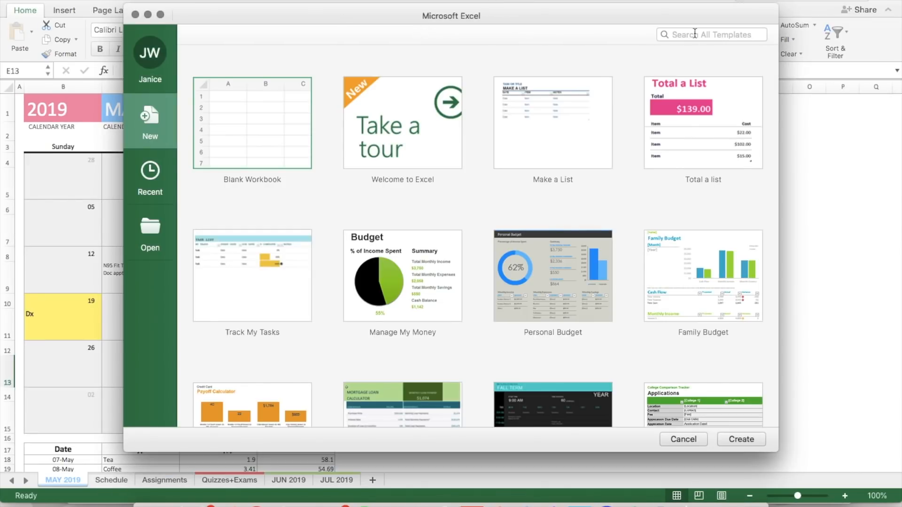
Create an any-year one-month calendar template set to MAY with Sunday as the first day.
type("calendar")
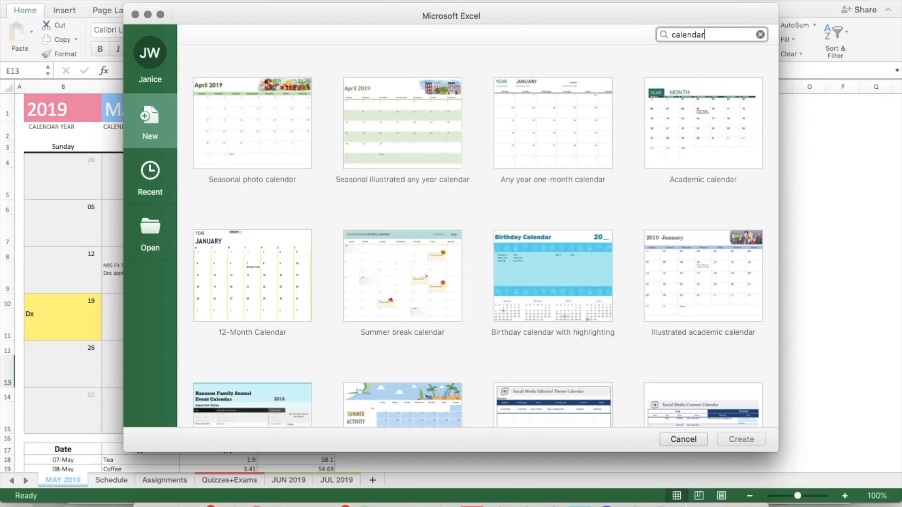
mouse_move(554, 112)
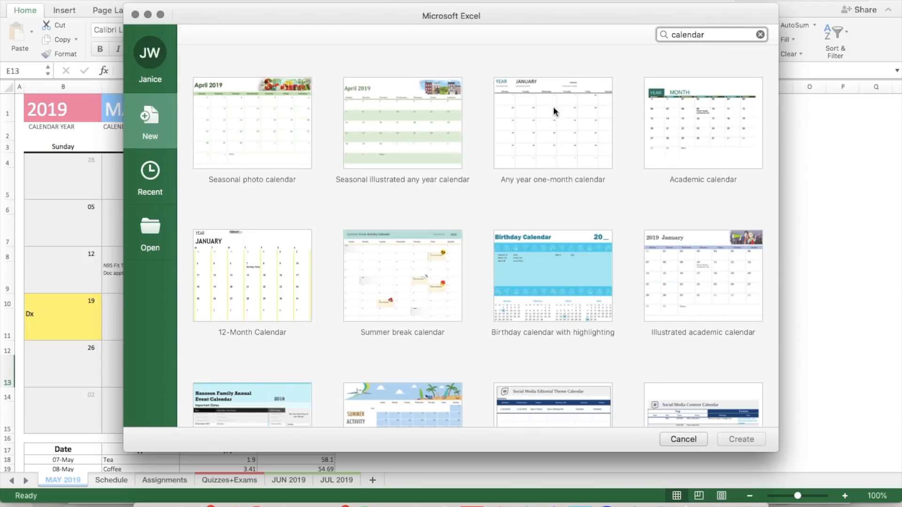
mouse_move(562, 149)
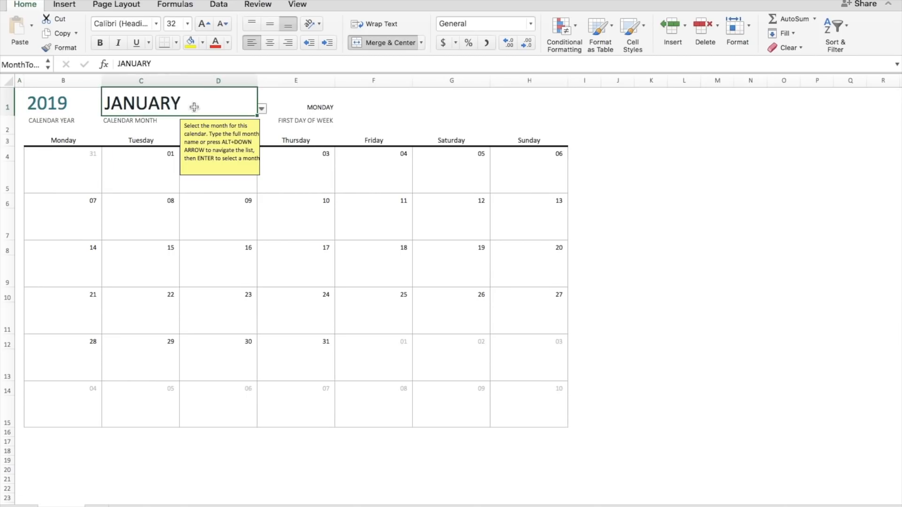
left_click(261, 109)
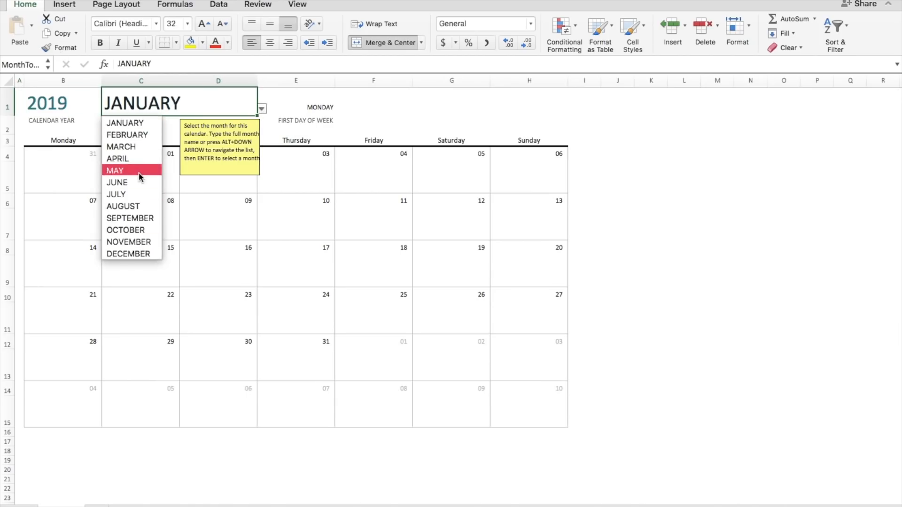
left_click(115, 170)
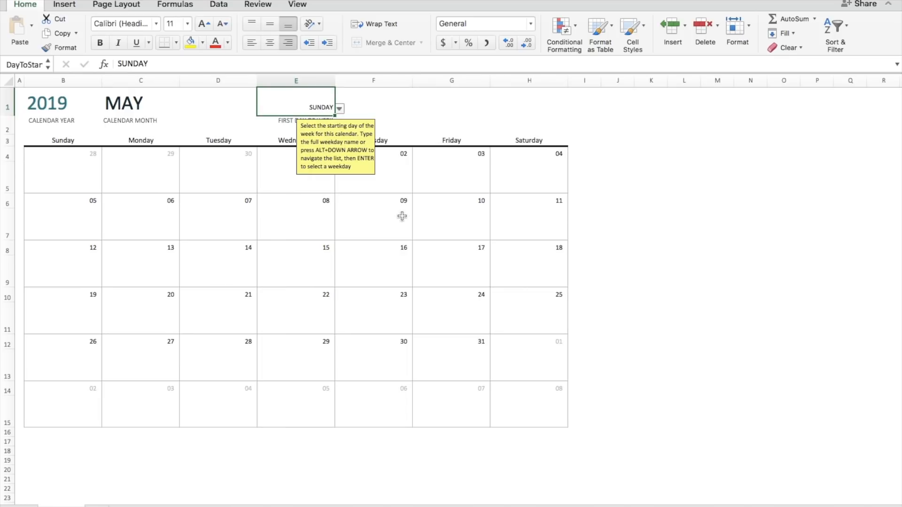
left_click(62, 103)
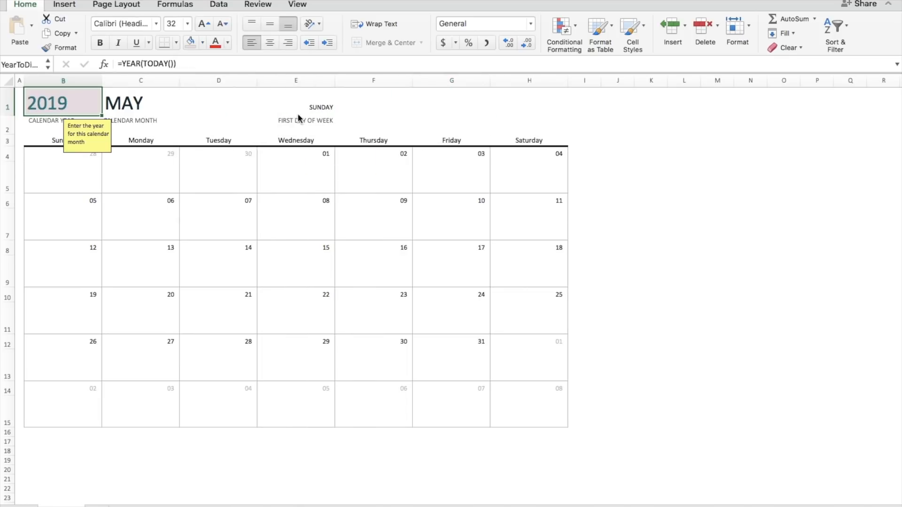
left_click(374, 102)
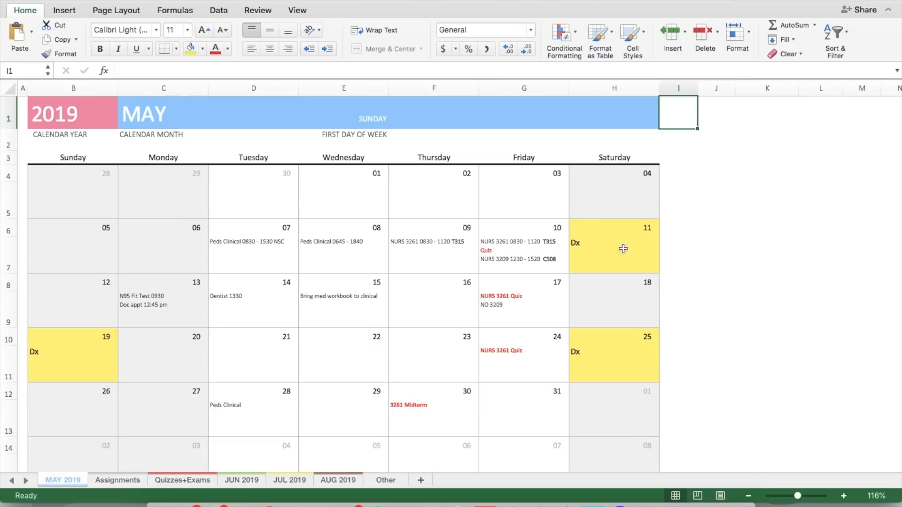
left_click(614, 245)
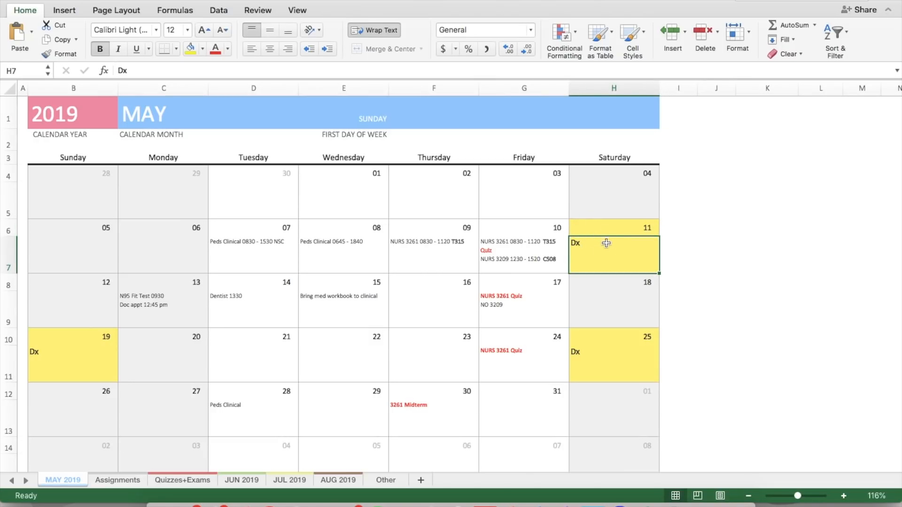
mouse_move(599, 256)
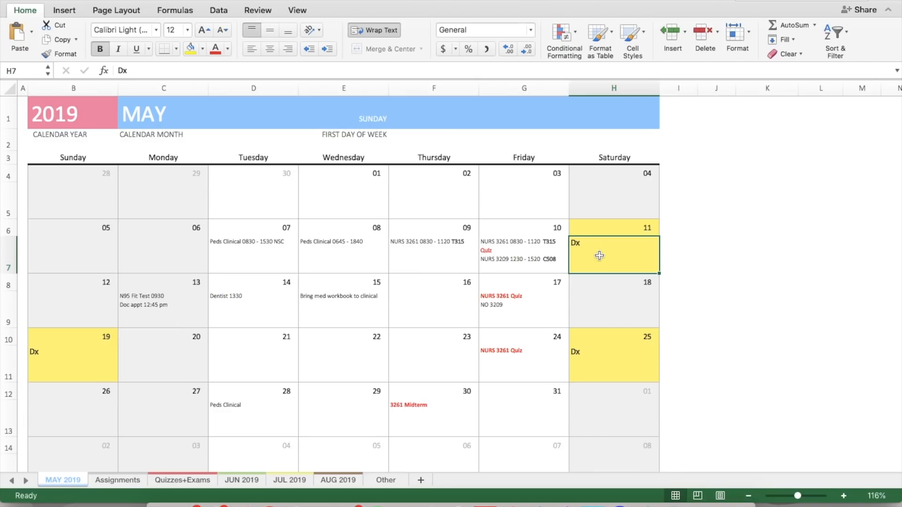
mouse_move(336, 338)
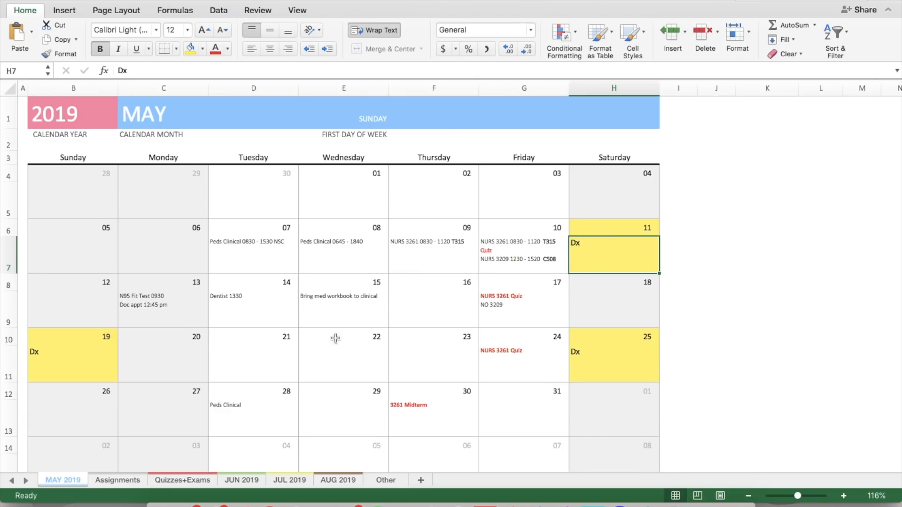
left_click(613, 364)
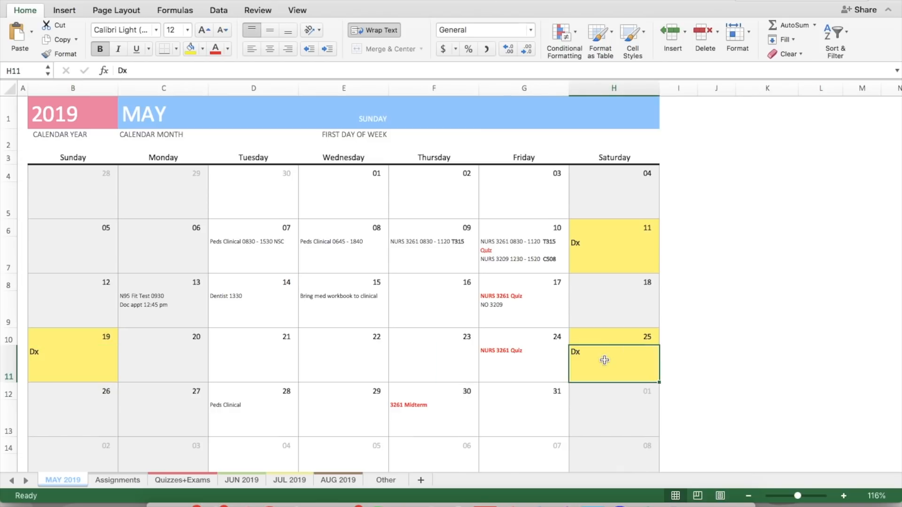
left_click(343, 112)
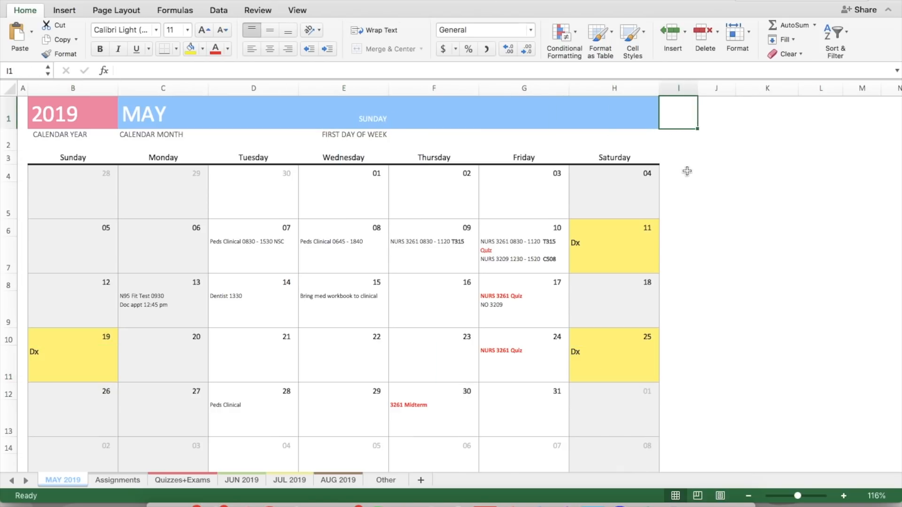
scroll("down", 3)
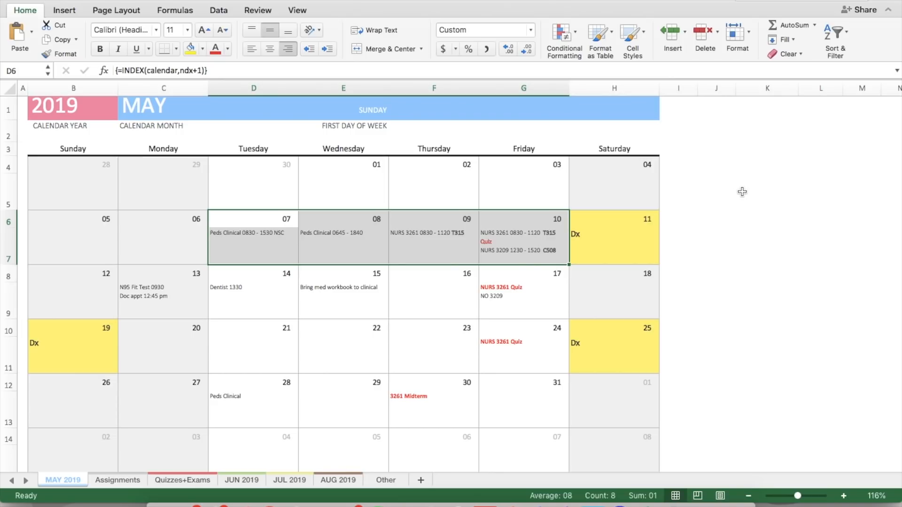
mouse_move(689, 148)
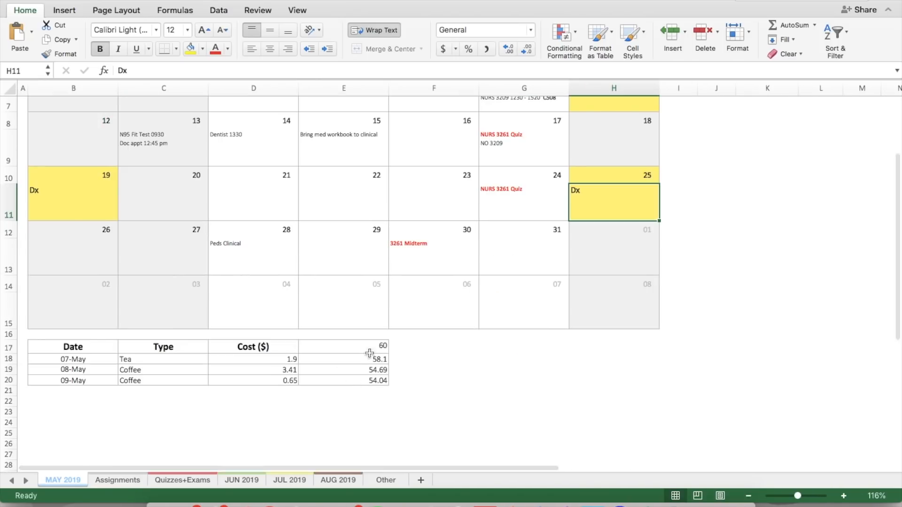
left_click(344, 346)
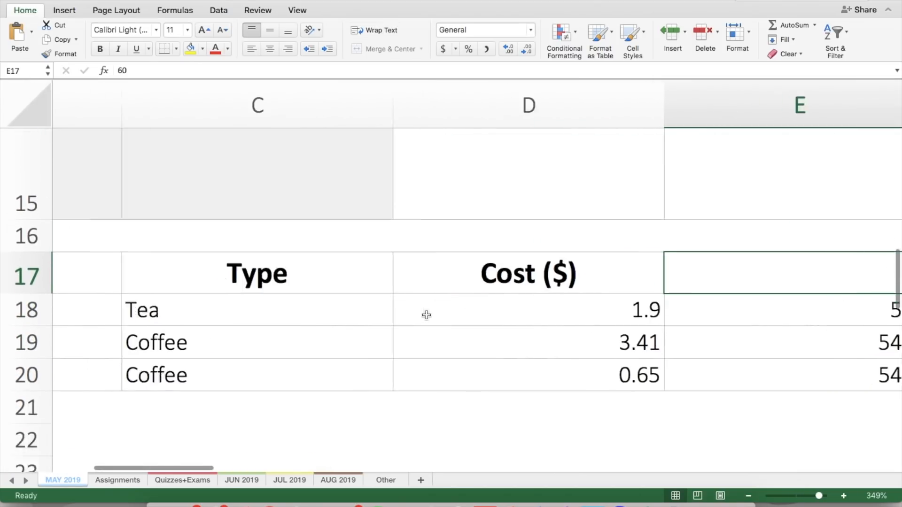
scroll("left", 3)
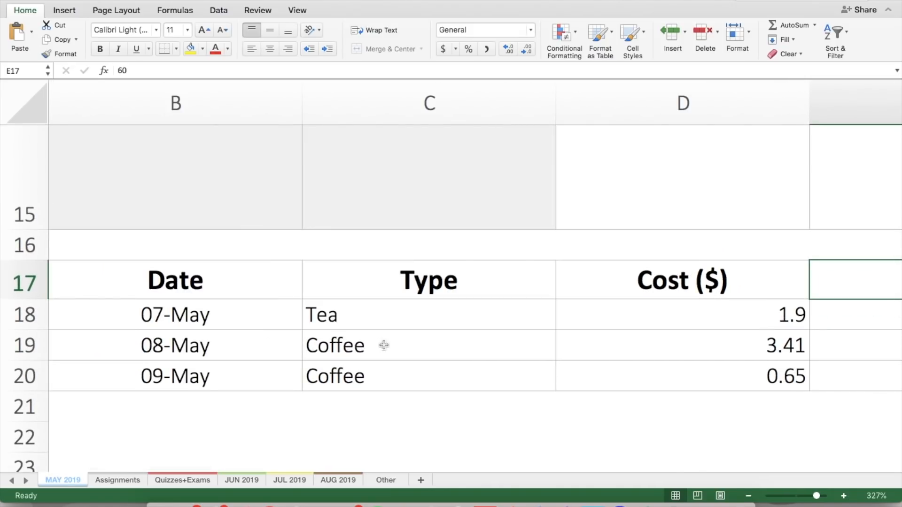
scroll("right", 3)
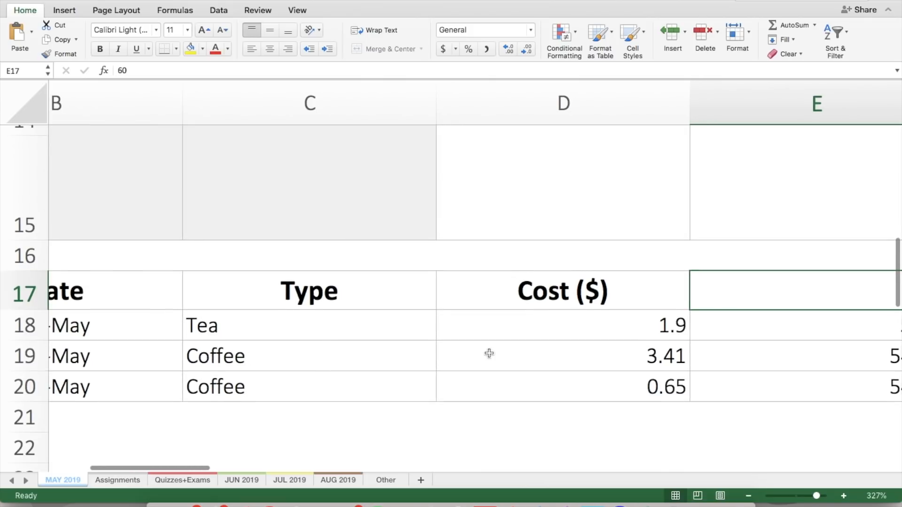
scroll("right", 3)
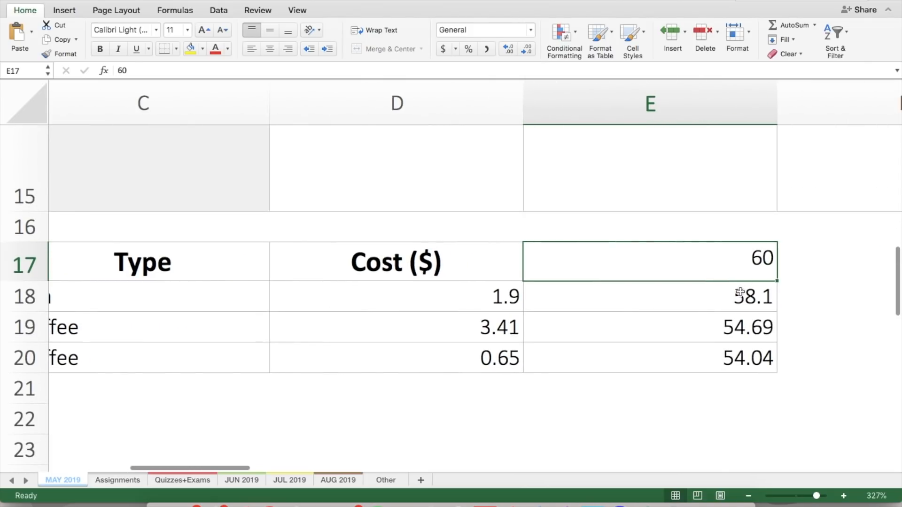
mouse_move(724, 281)
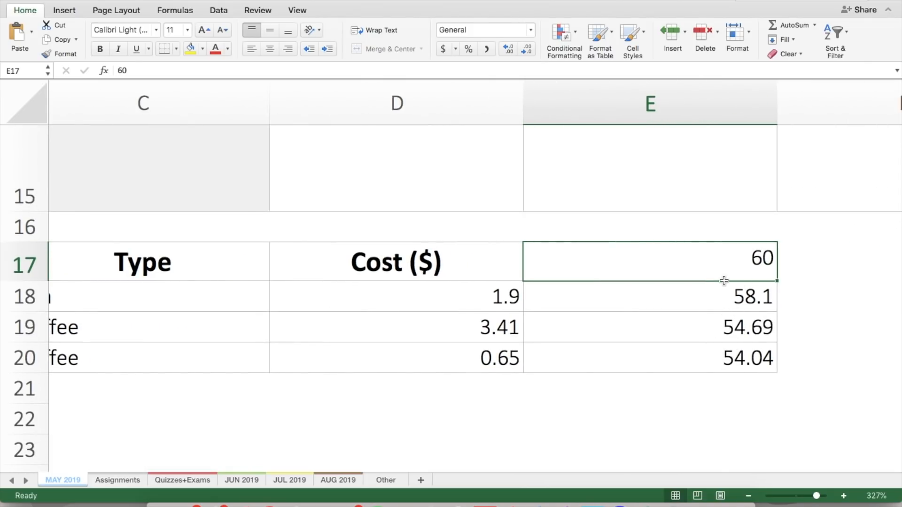
mouse_move(669, 331)
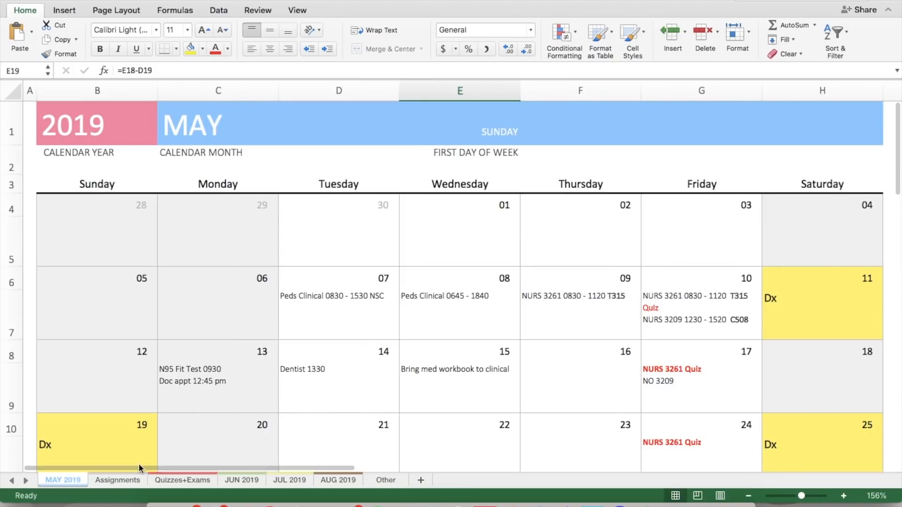
Inspect the 3261 course heading and green 09-May entry on the Assignments sheet.
left_click(118, 480)
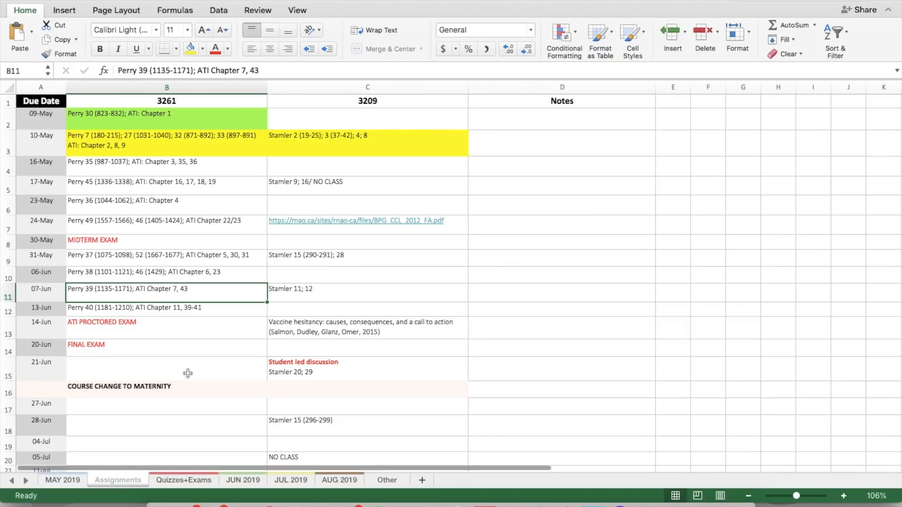
mouse_move(218, 290)
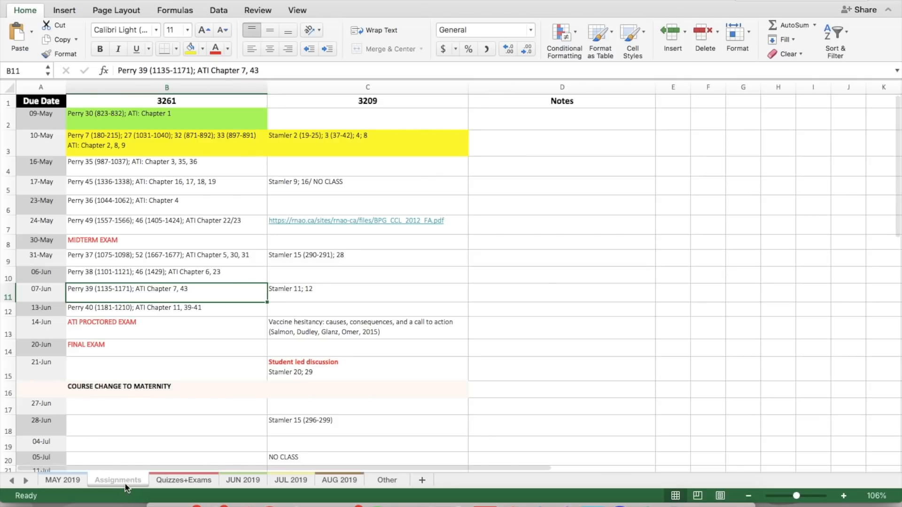
mouse_move(183, 111)
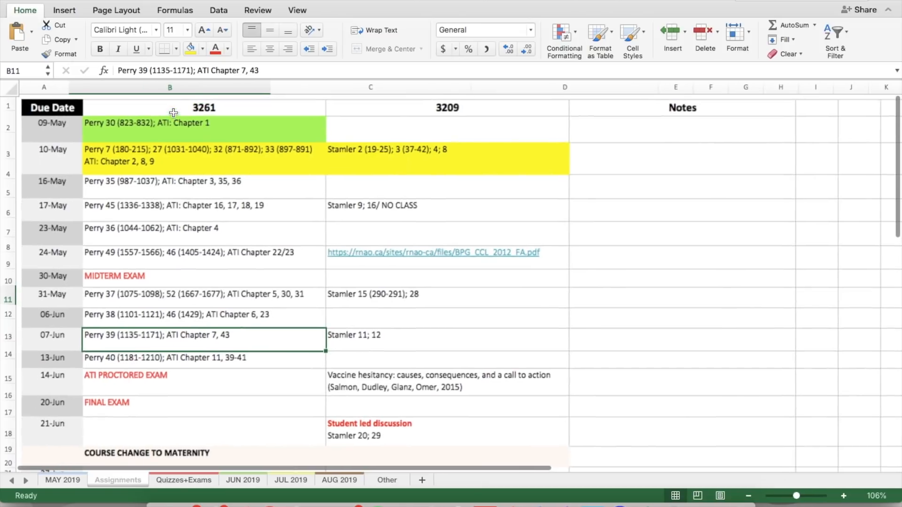
left_click(844, 496)
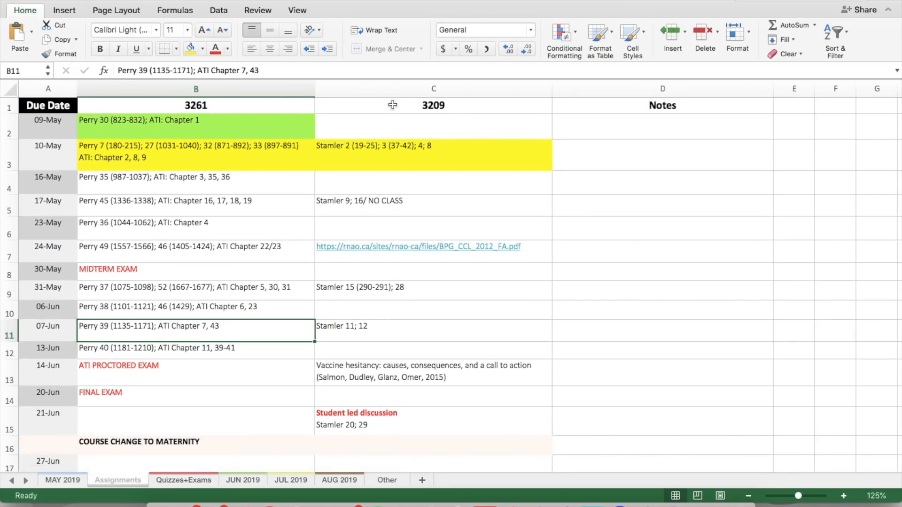
left_click(195, 106)
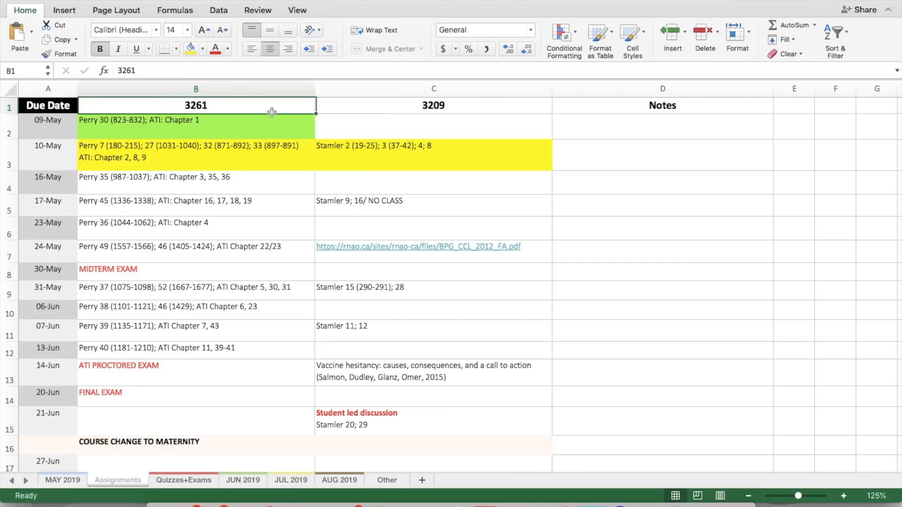
left_click(195, 126)
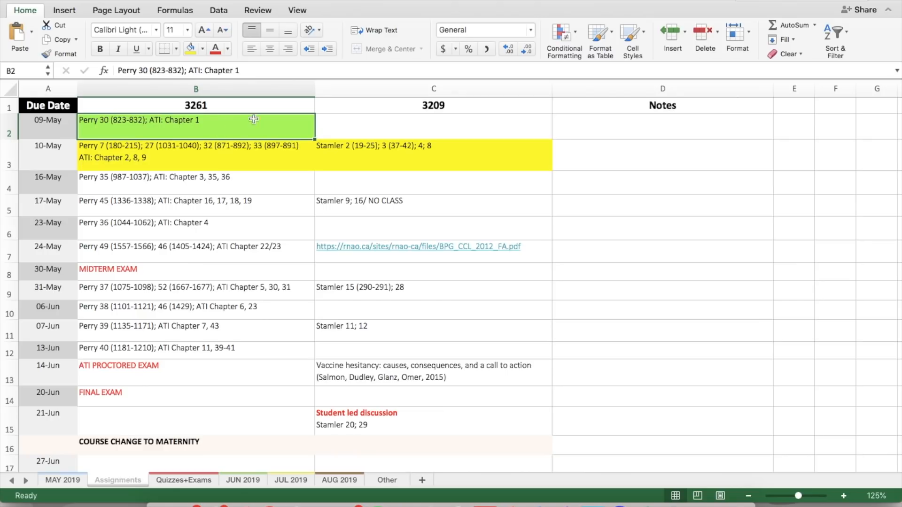
mouse_move(177, 158)
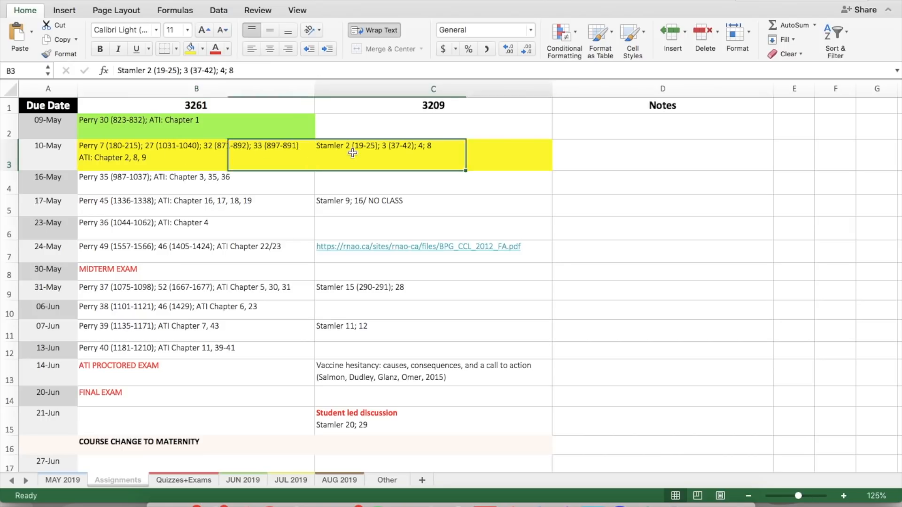
left_click(662, 154)
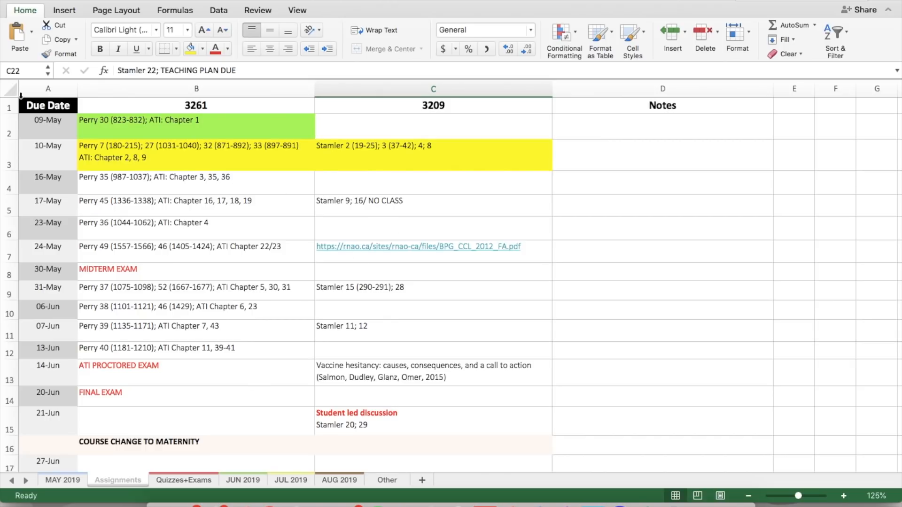
Enter 'Stamler 22; Social Justice paper due' as the 3209 assignment for 12-Jul.
left_click(48, 223)
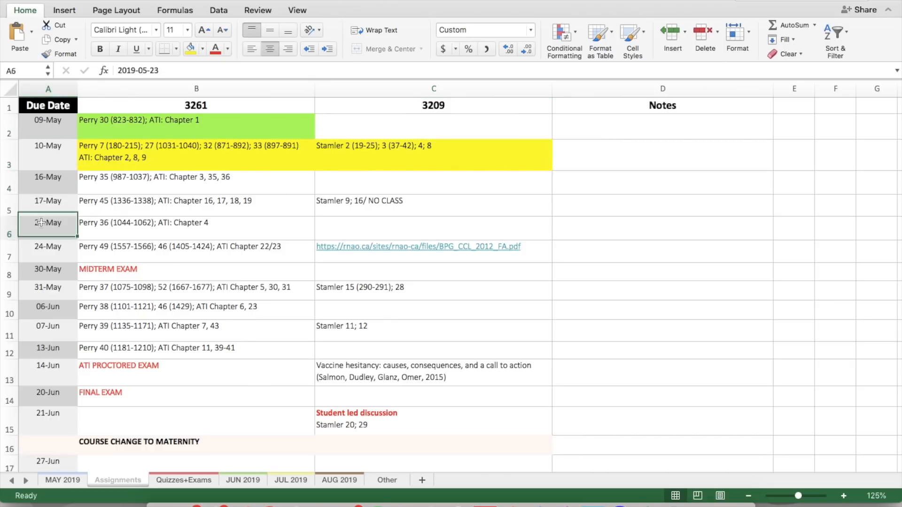
left_click(48, 126)
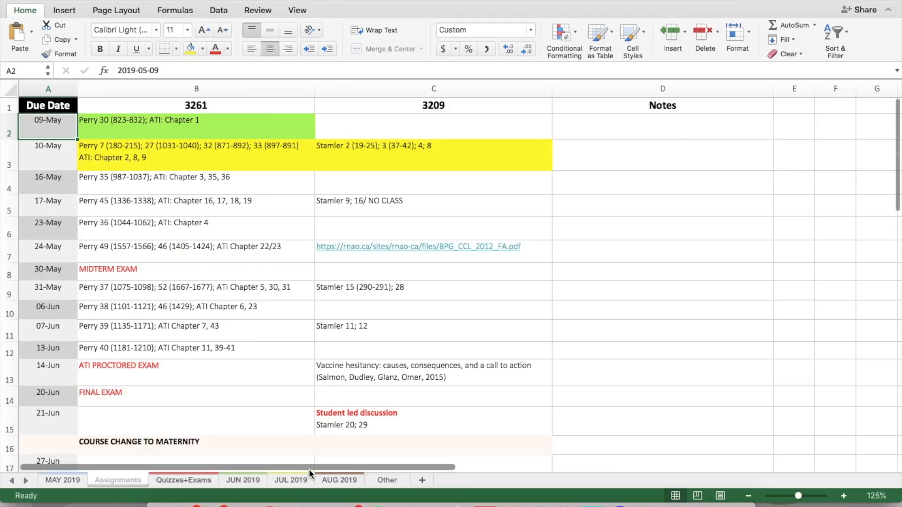
type("Stamler 22; Social Justice p")
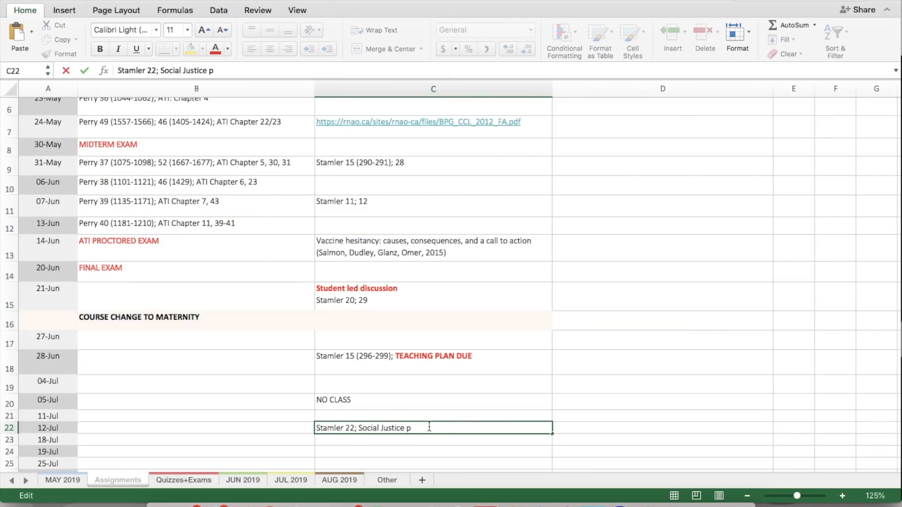
type("aper due")
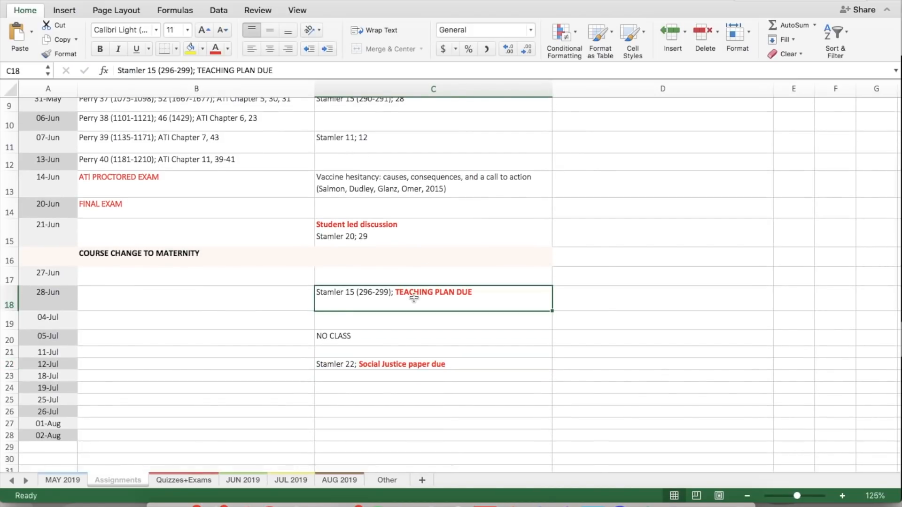
left_click(183, 480)
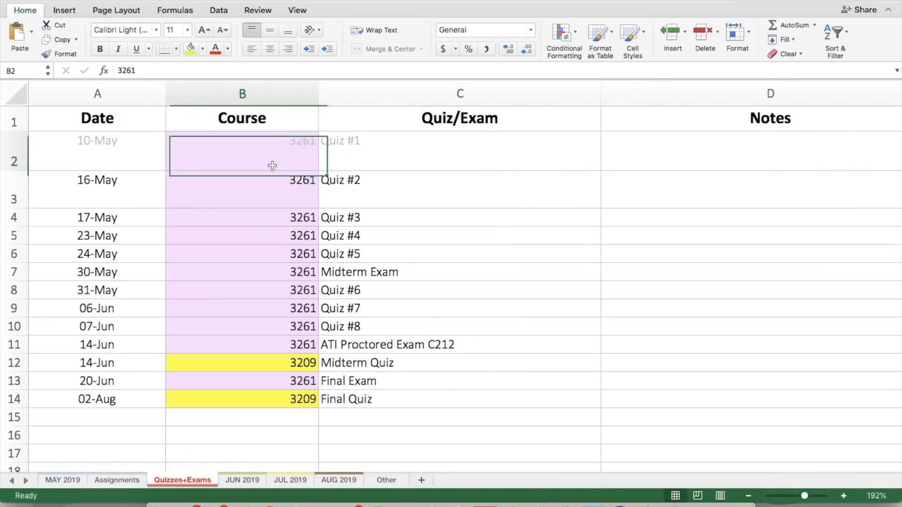
Check the 10-May quiz and 3209 Midterm Quiz entries, then show the JUN 2019 calendar.
left_click(97, 151)
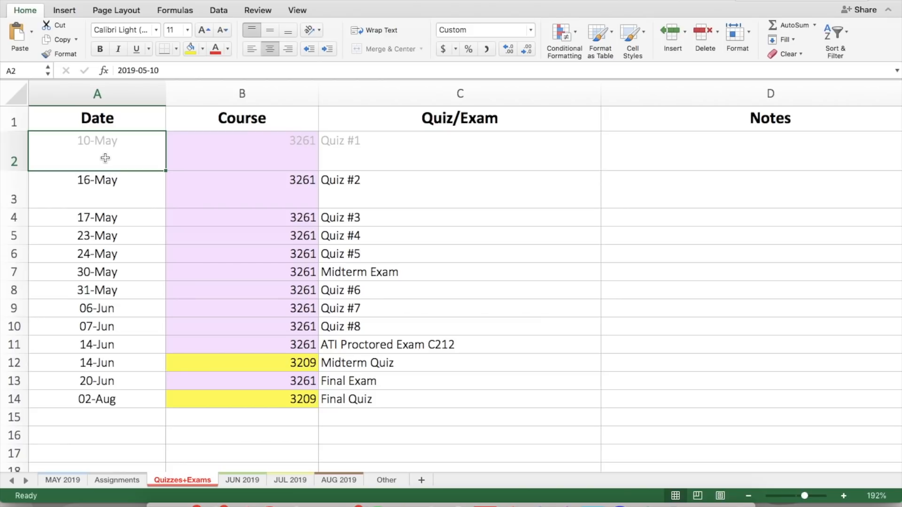
mouse_move(140, 166)
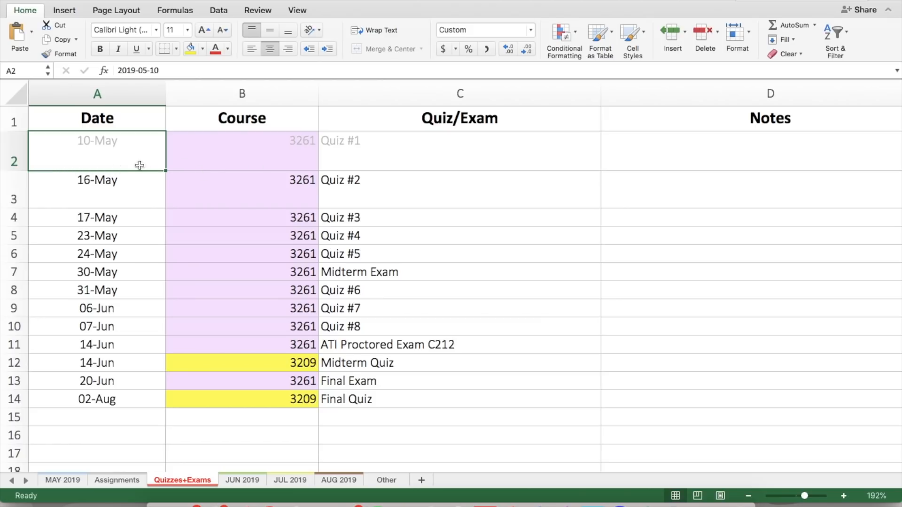
mouse_move(132, 156)
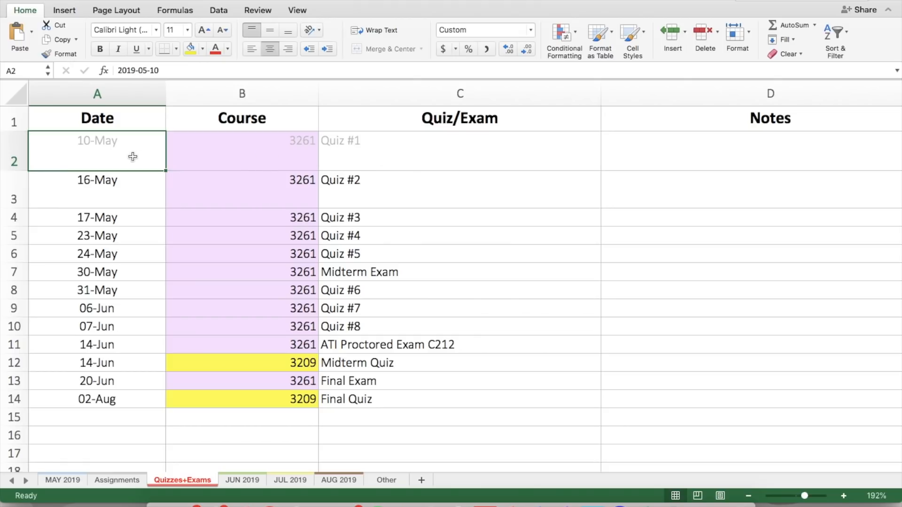
mouse_move(231, 154)
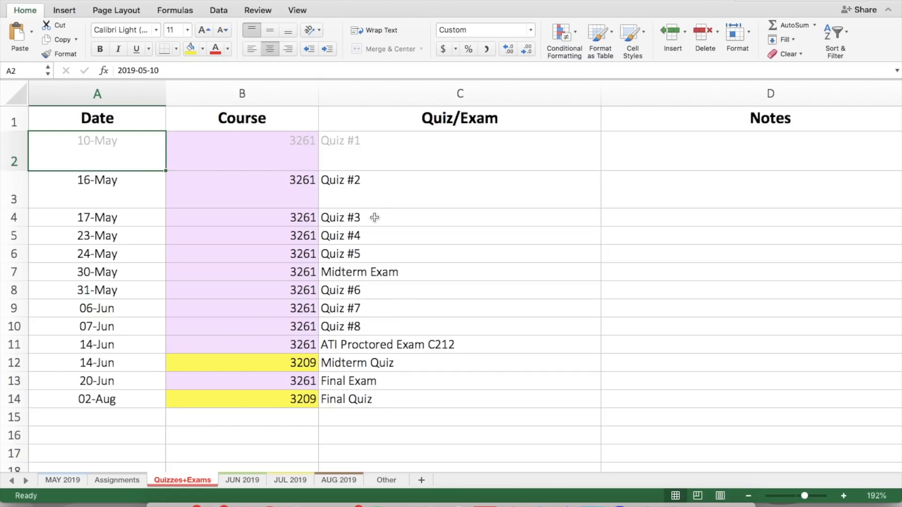
left_click(97, 189)
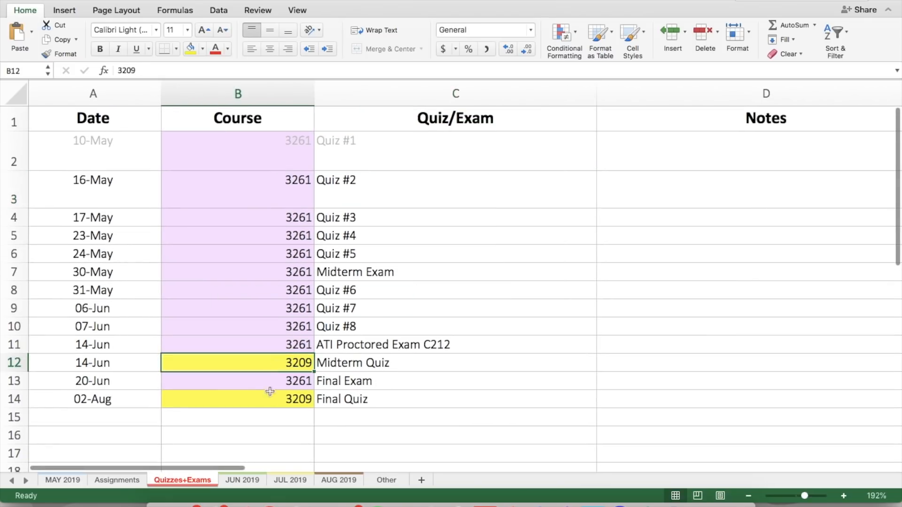
mouse_move(277, 344)
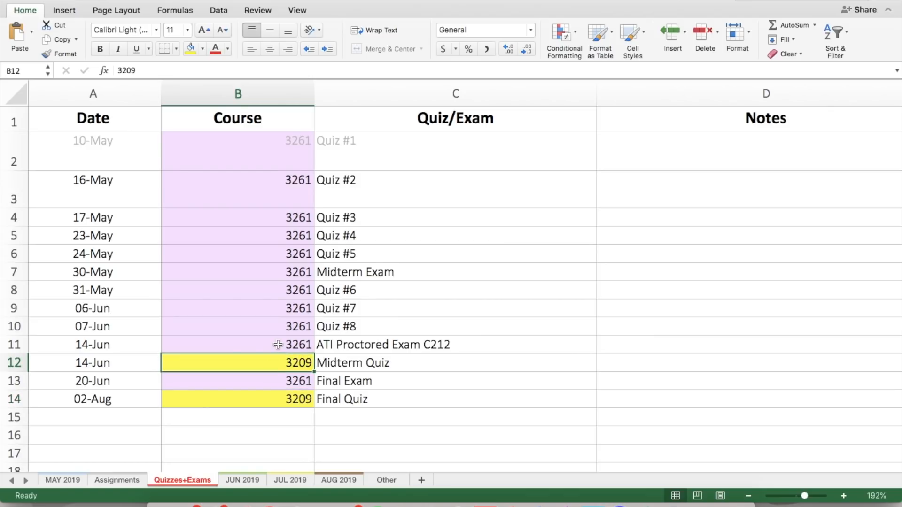
left_click(241, 480)
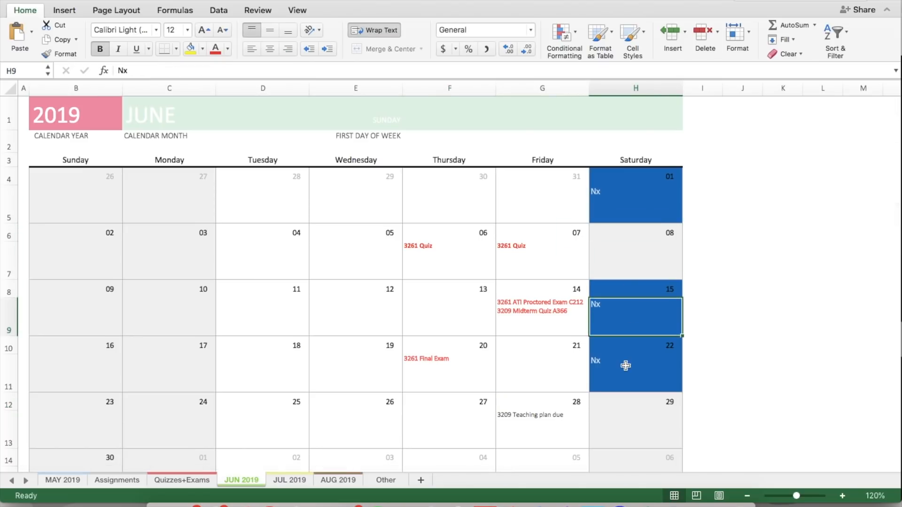
Look over June's Nx entry, May's expense table and the AUG 2019 calendar, ending on May.
left_click(635, 372)
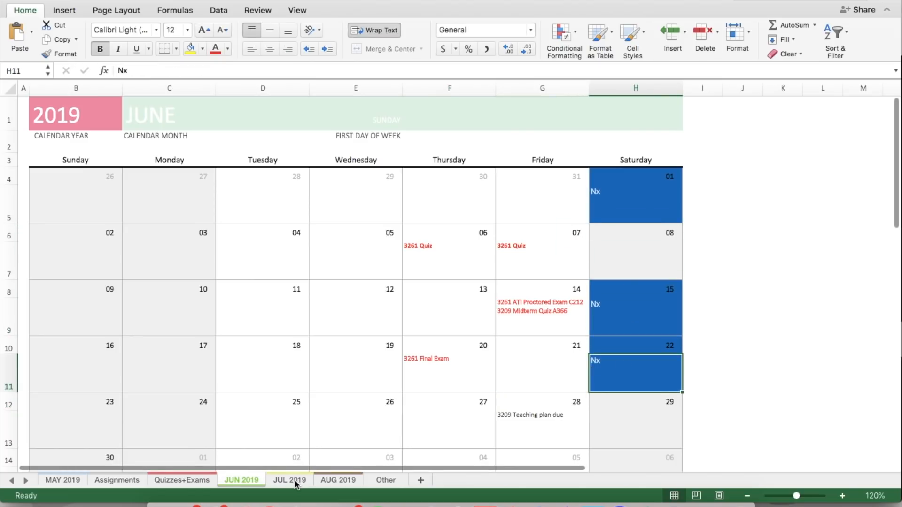
left_click(62, 480)
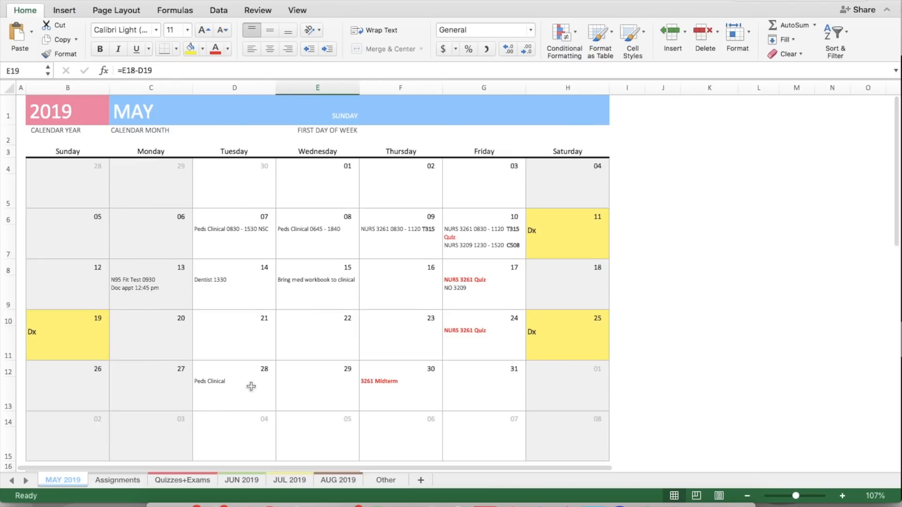
scroll("down", 3)
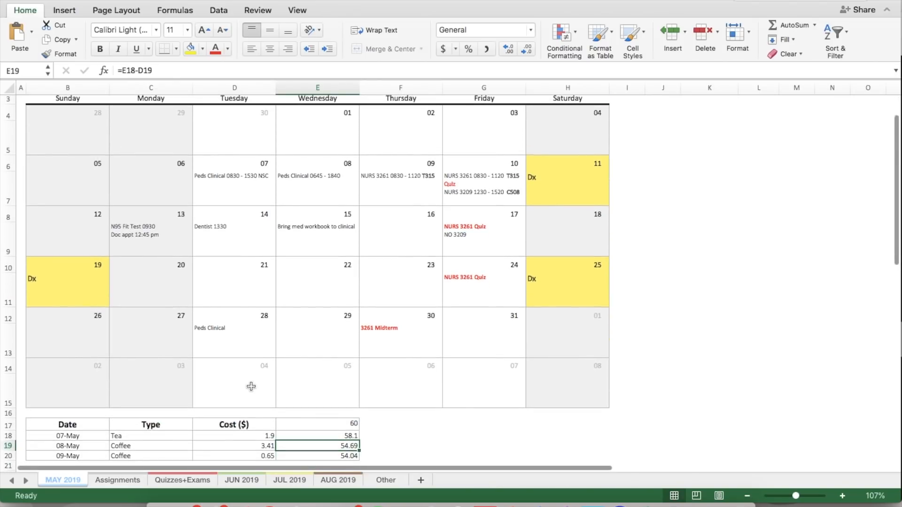
left_click(289, 480)
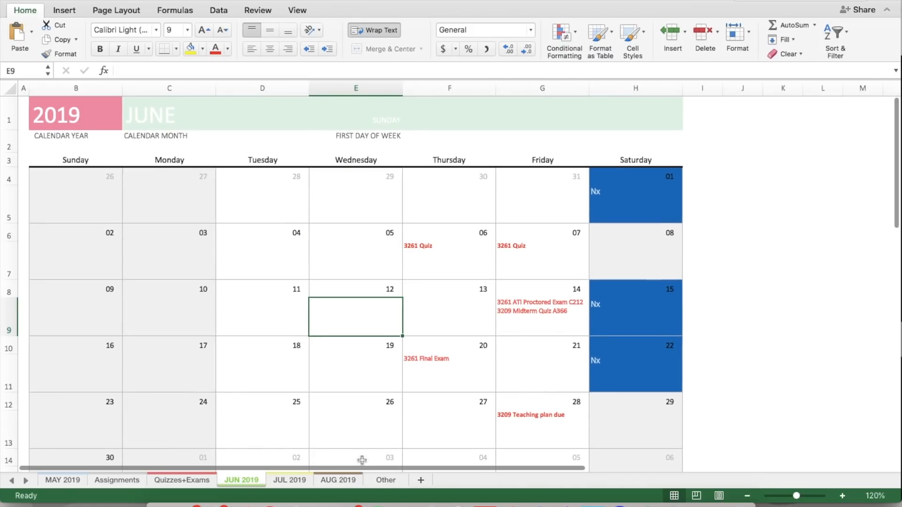
left_click(338, 480)
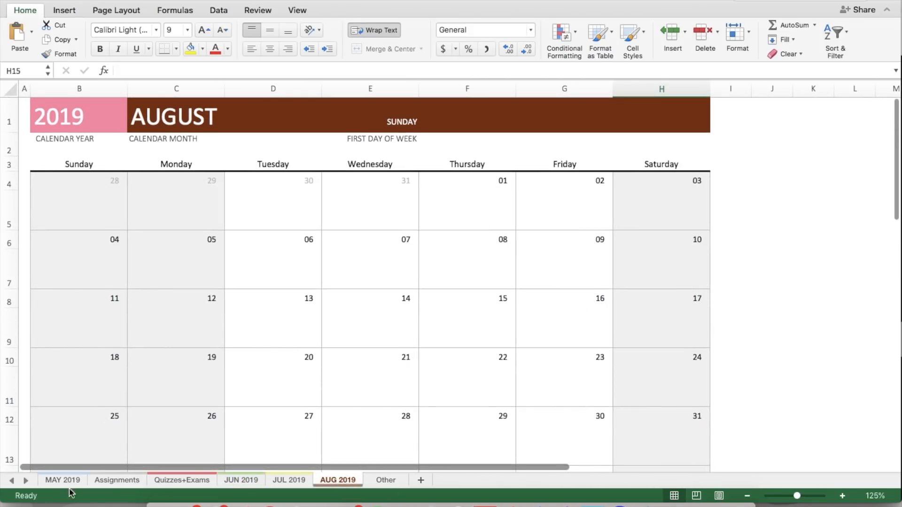
left_click(61, 480)
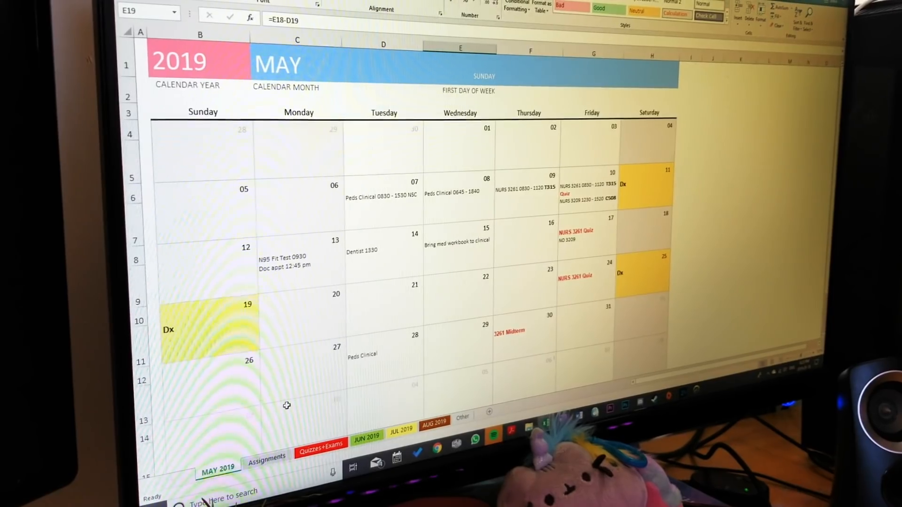
left_click(268, 458)
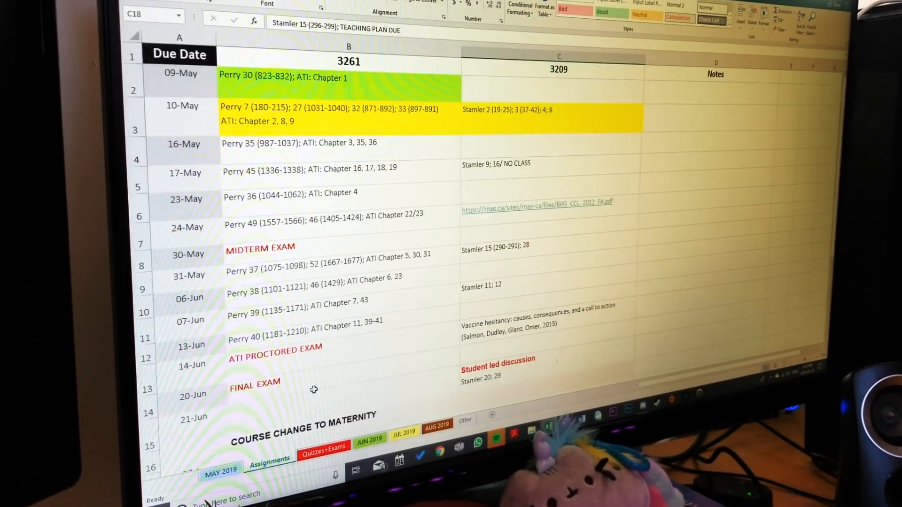
left_click(324, 446)
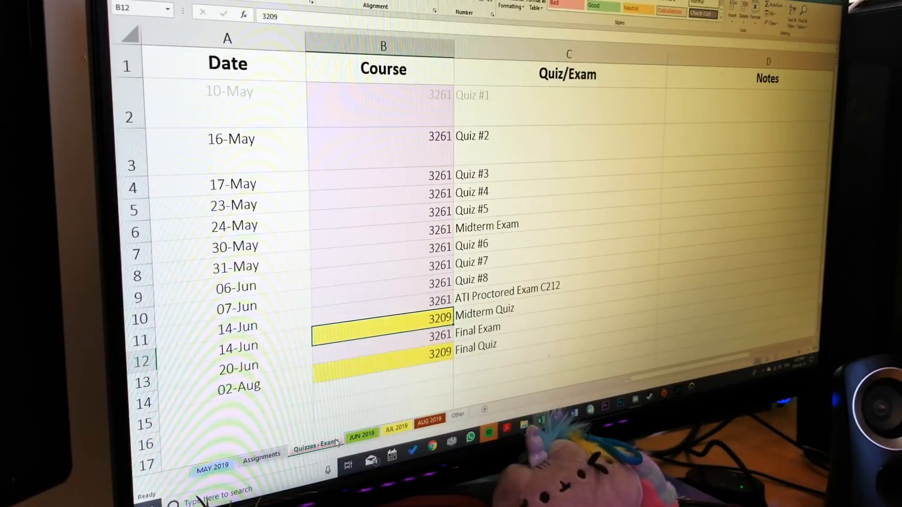
left_click(393, 428)
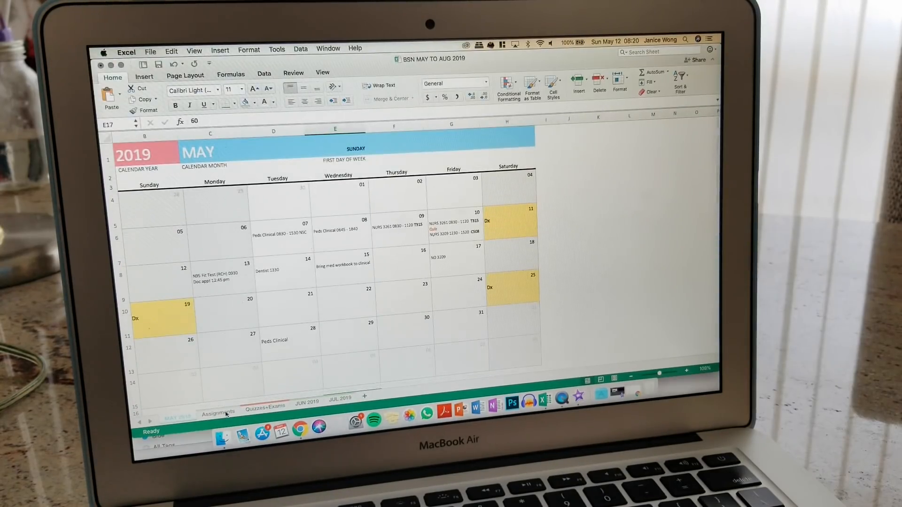
left_click(267, 407)
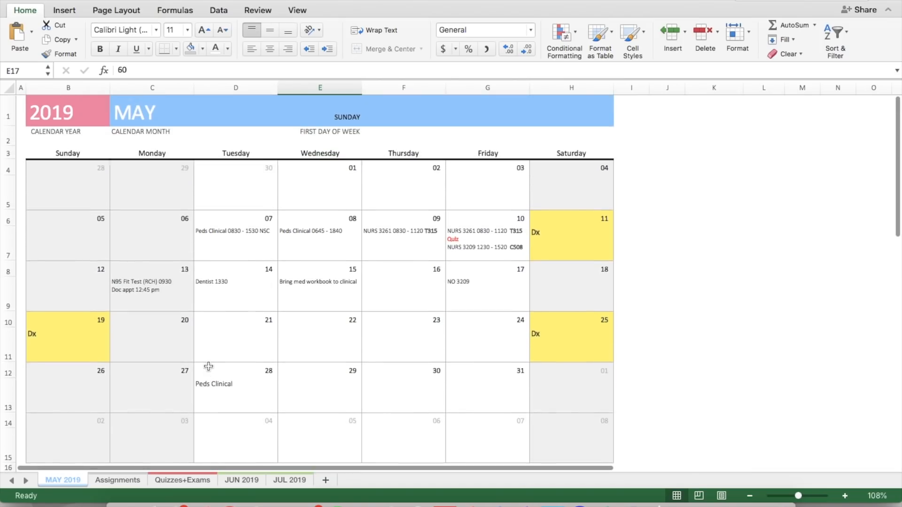
Flip through the Assignments, Quizzes+Exams and JUN 2019 tabs to reach JUL 2019.
left_click(117, 479)
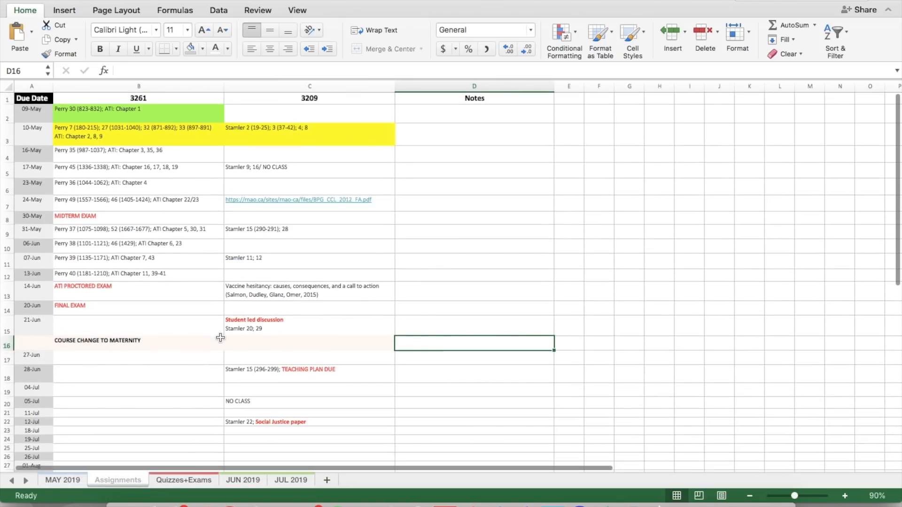
left_click(845, 496)
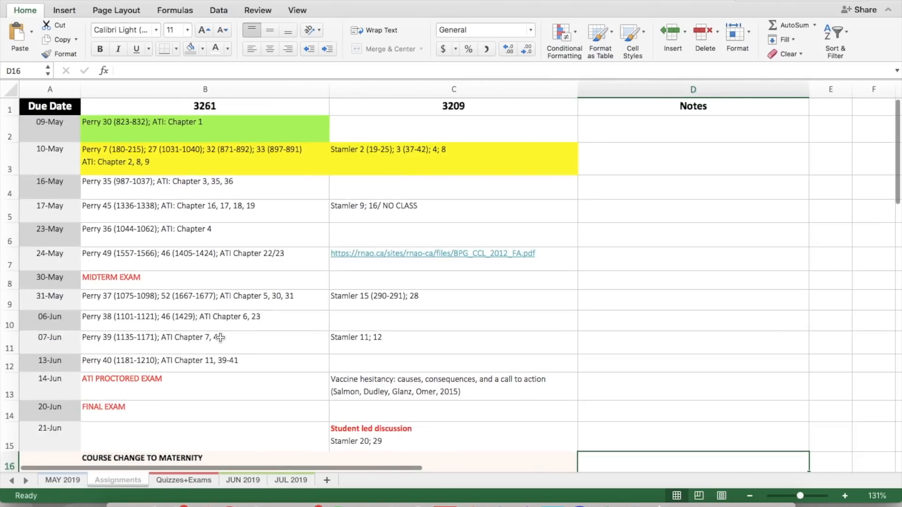
left_click(183, 480)
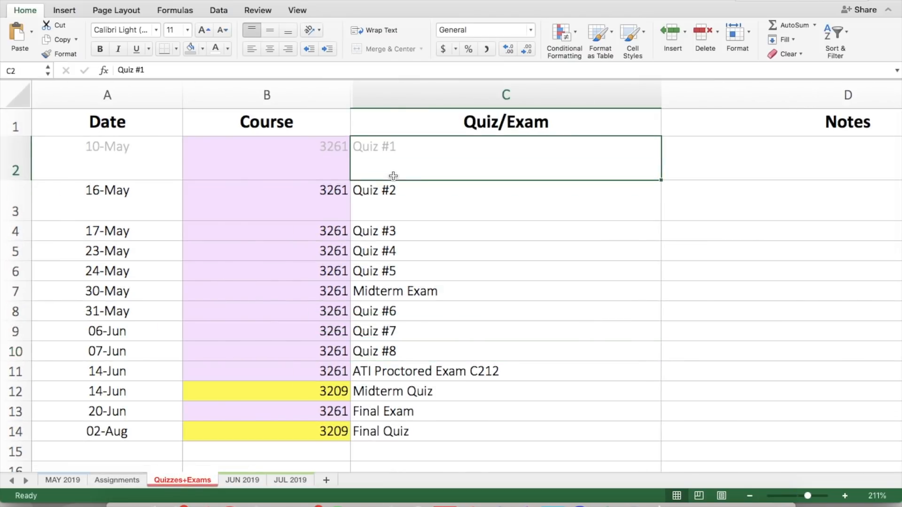
left_click(241, 480)
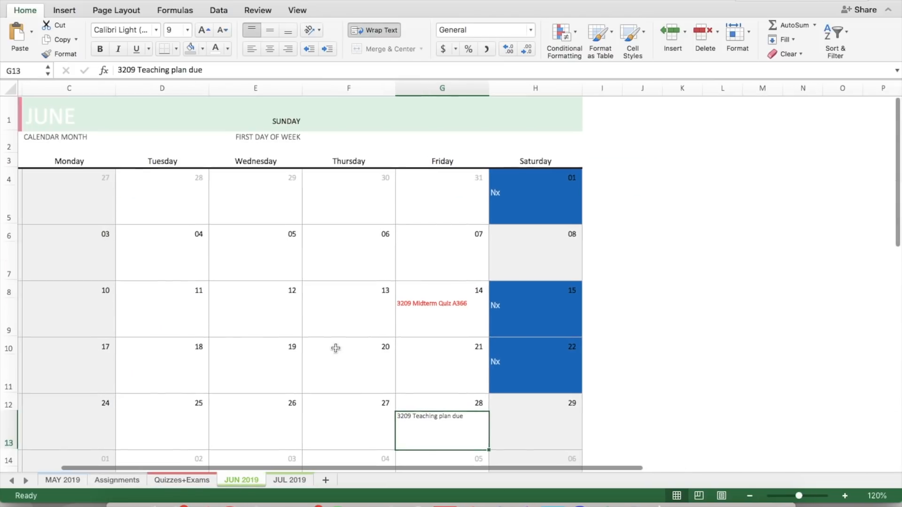
left_click(290, 480)
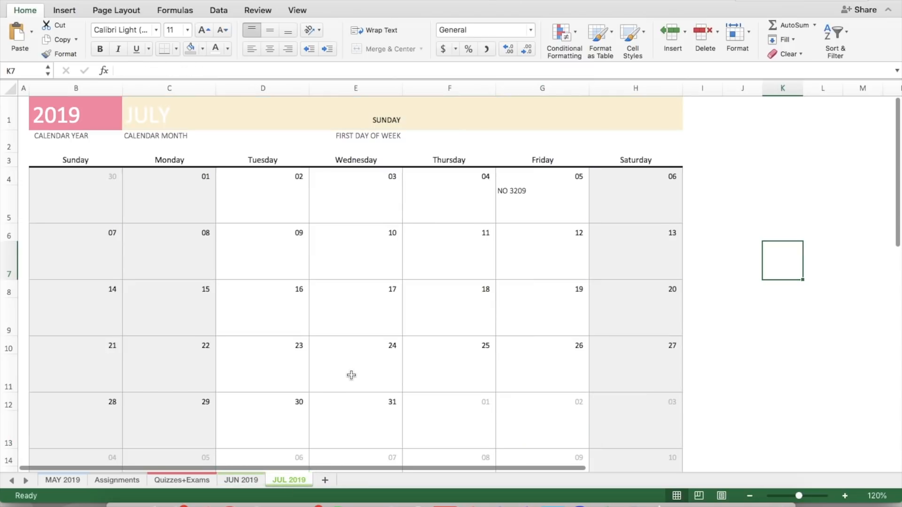